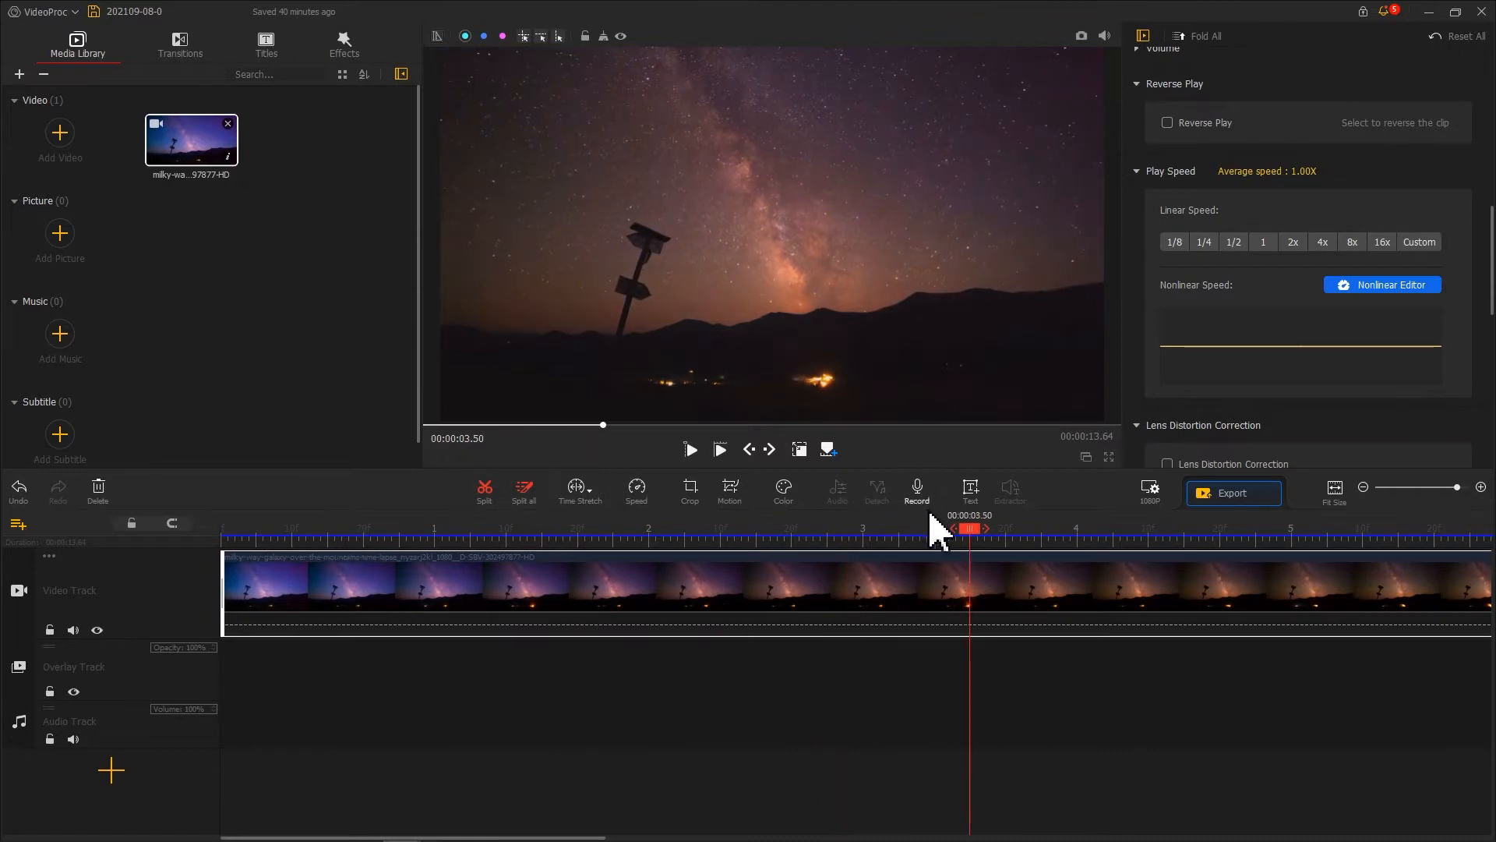
- Set the Milky Way clip's Play Speed to a constant 7.35× and confirm
{"action": "left_click", "coordinate": [1418, 242]}
{"action": "type", "text": "7.35"}
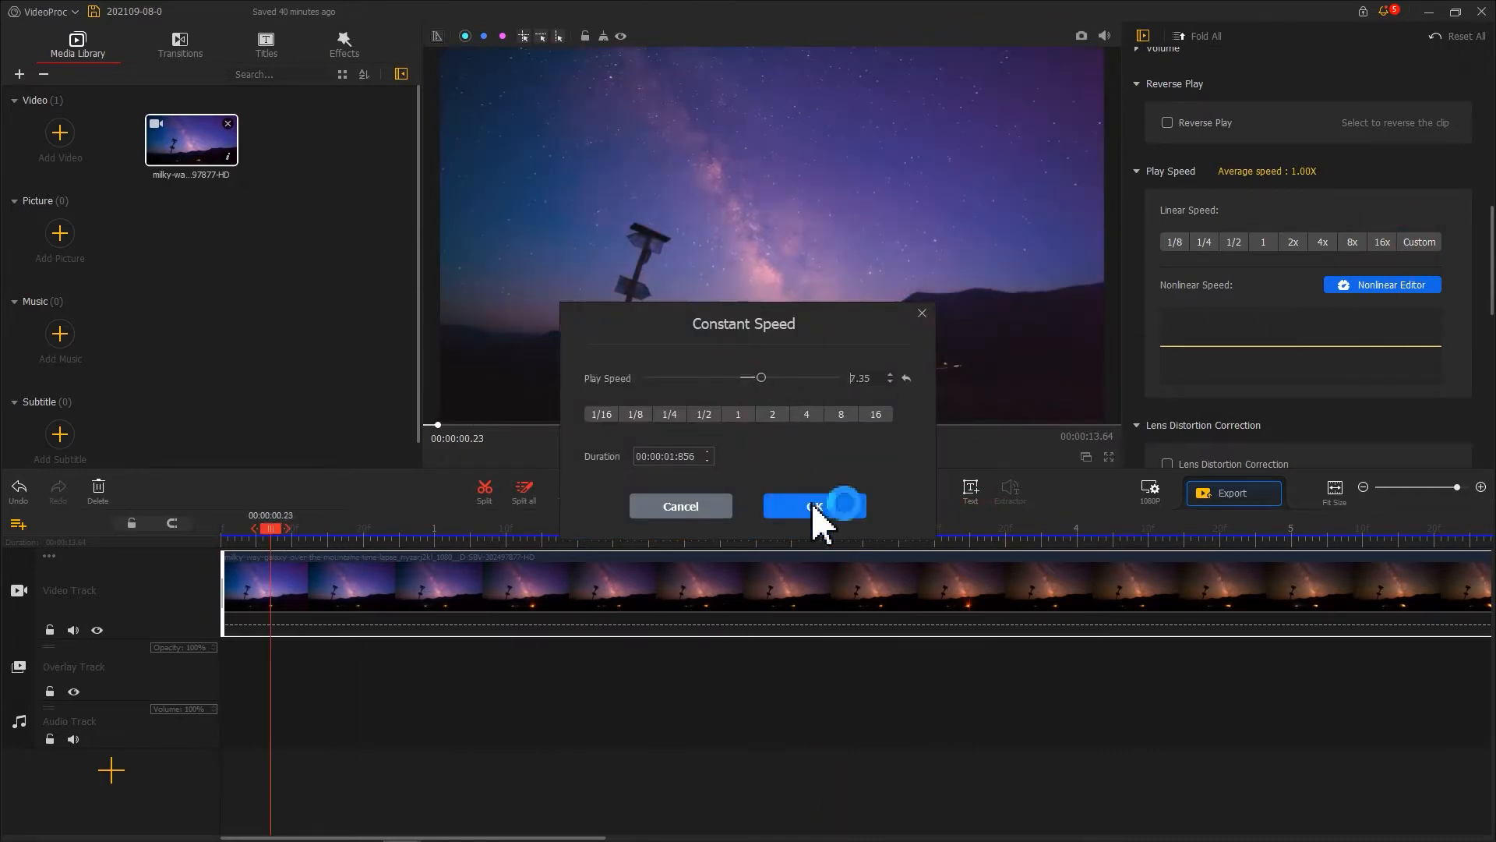
{"action": "left_click", "coordinate": [814, 505]}
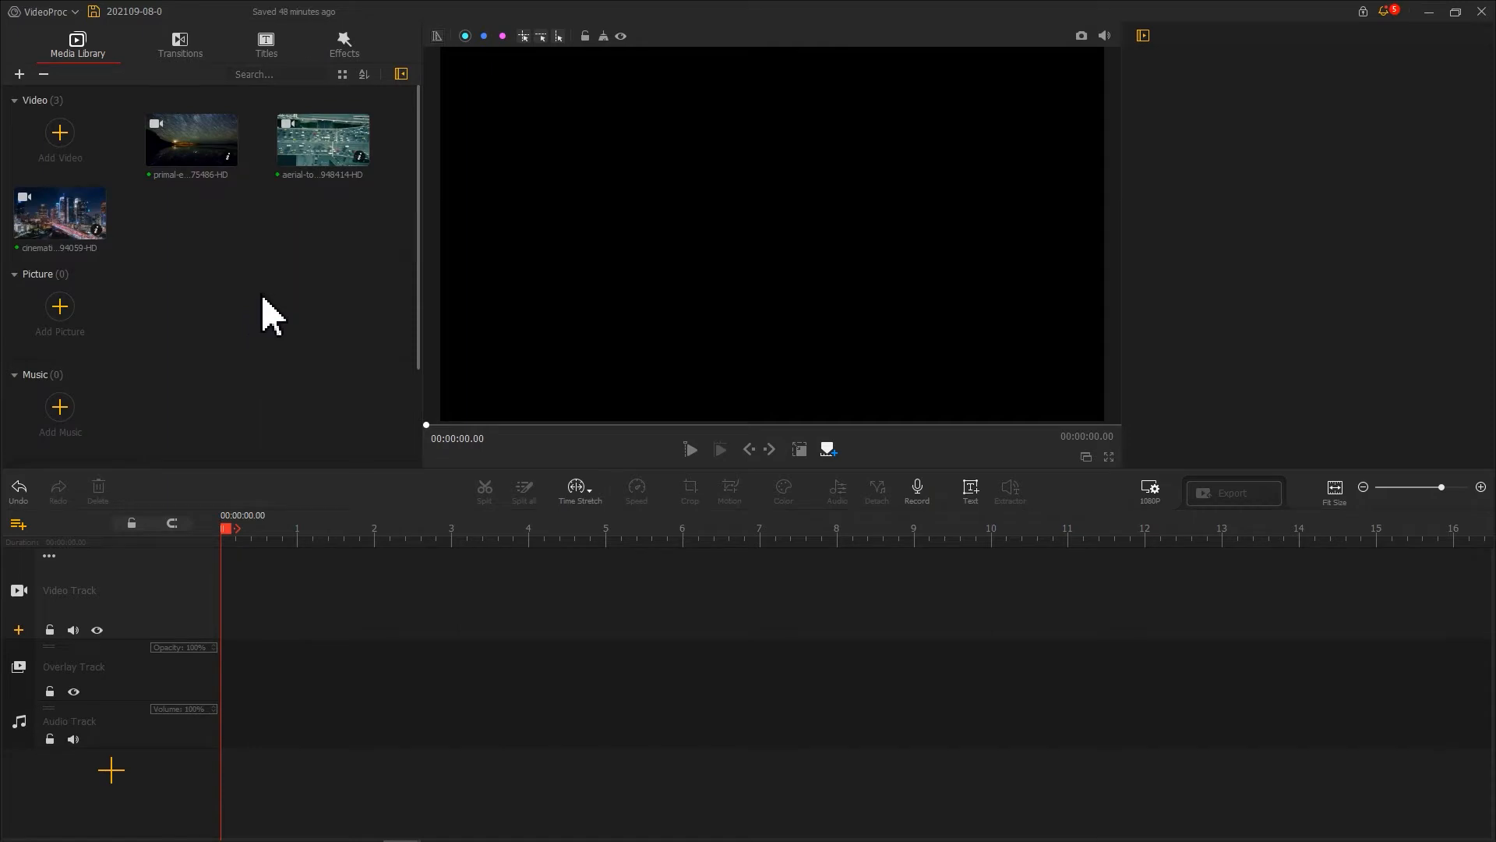
{"action": "mouse_move", "coordinate": [258, 310]}
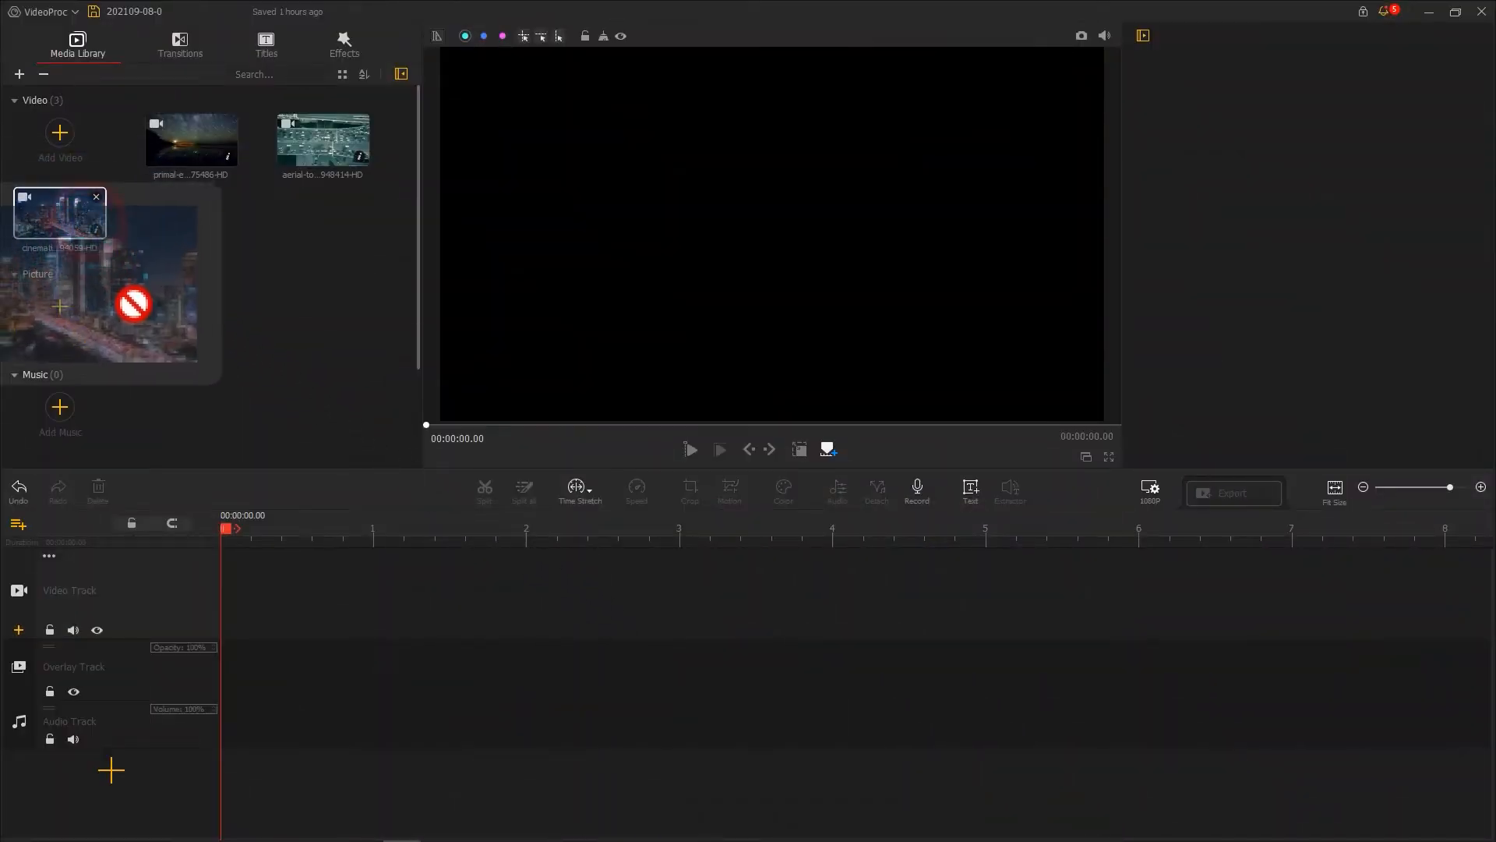
- Place the clip on the Video Track and switch Ripple Edit to Time Stretch mode
{"action": "left_click_drag", "start_coordinate": [59, 219], "coordinate": [382, 592]}
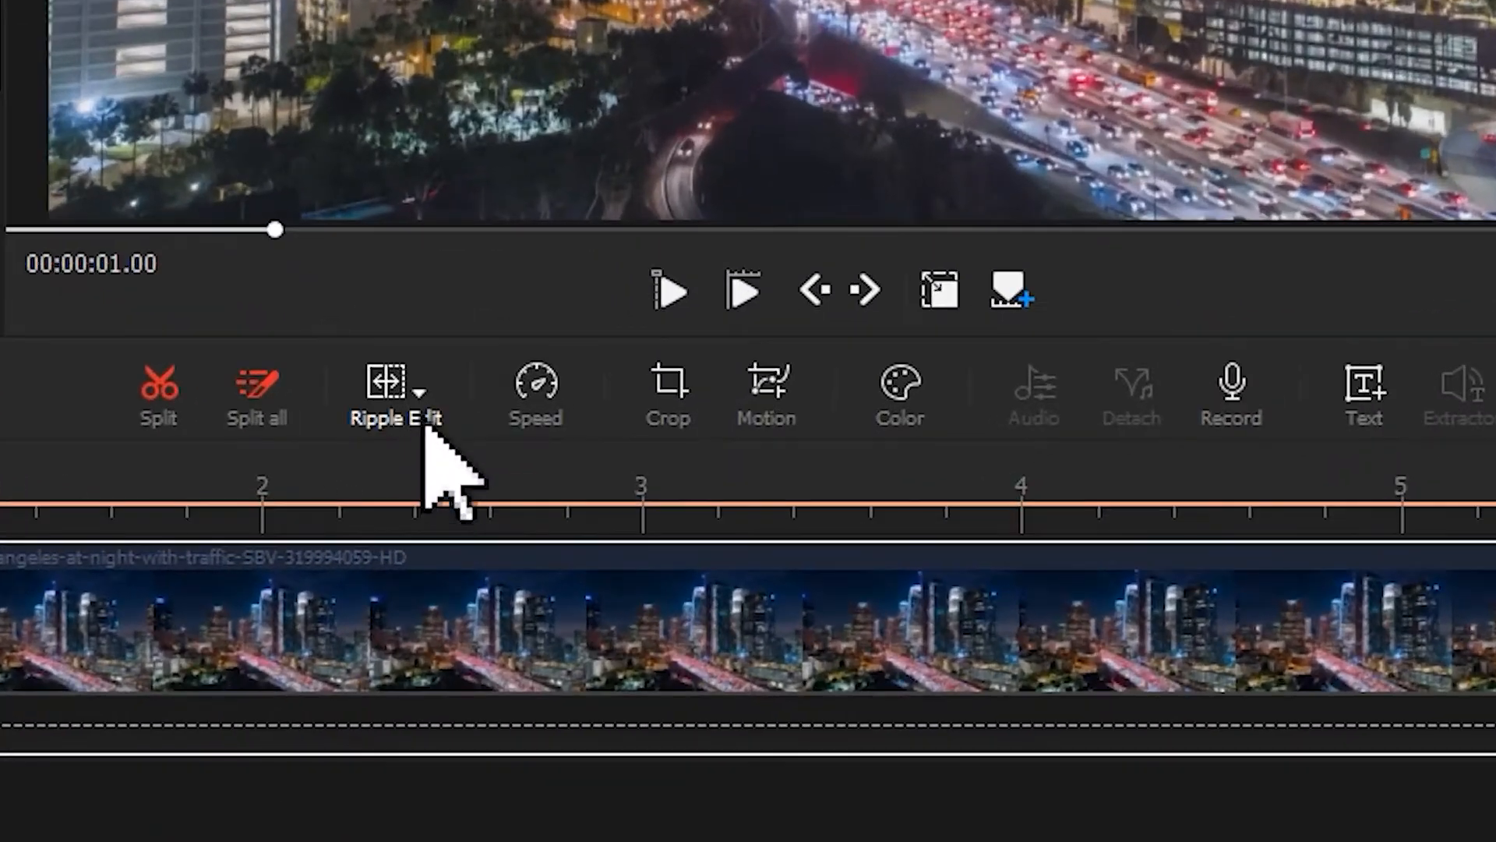
{"action": "left_click", "coordinate": [419, 388]}
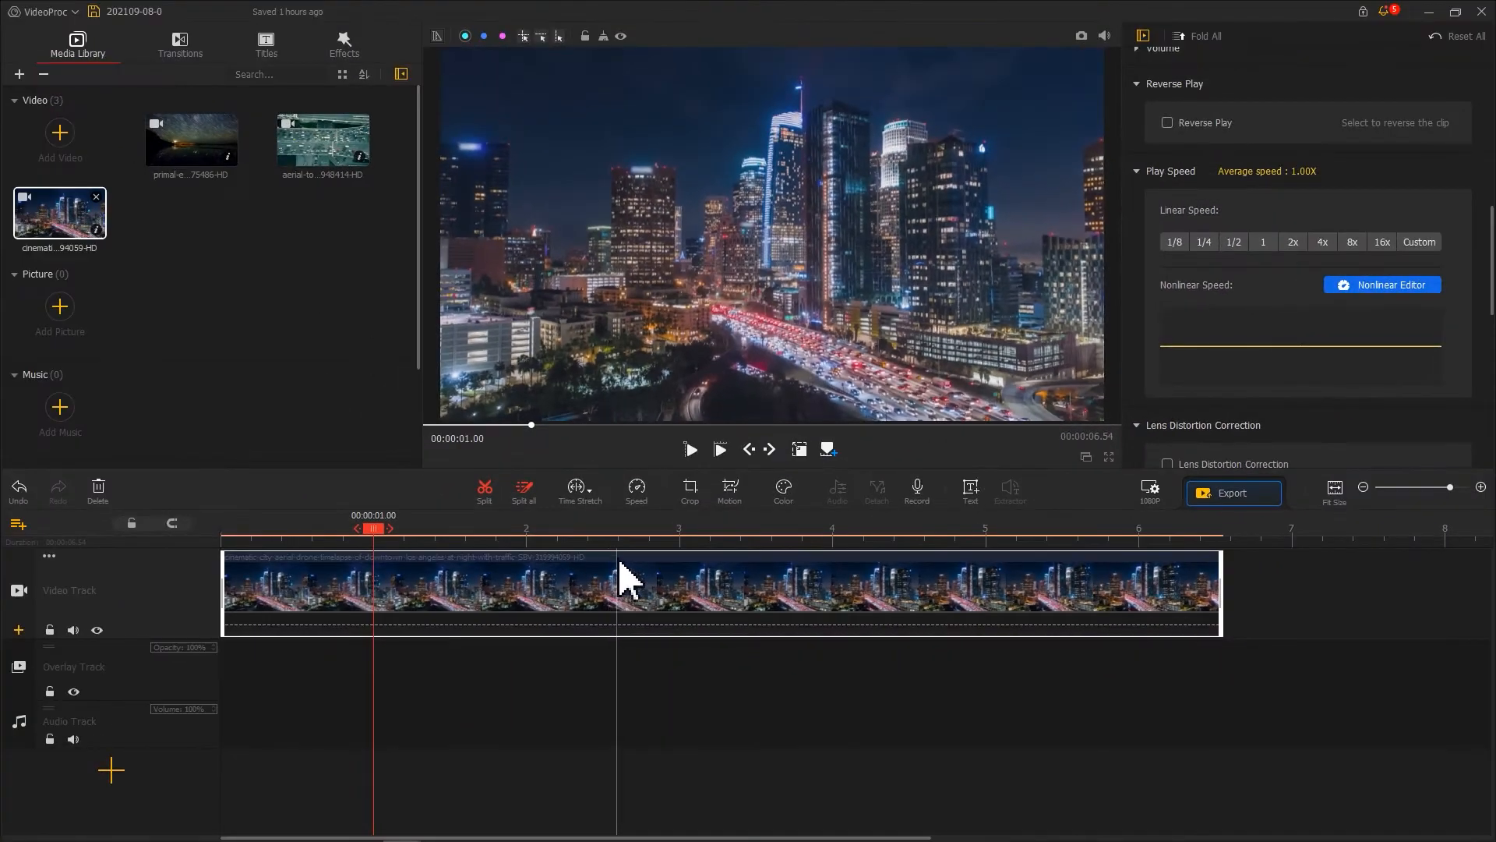
{"action": "left_click", "coordinate": [618, 529]}
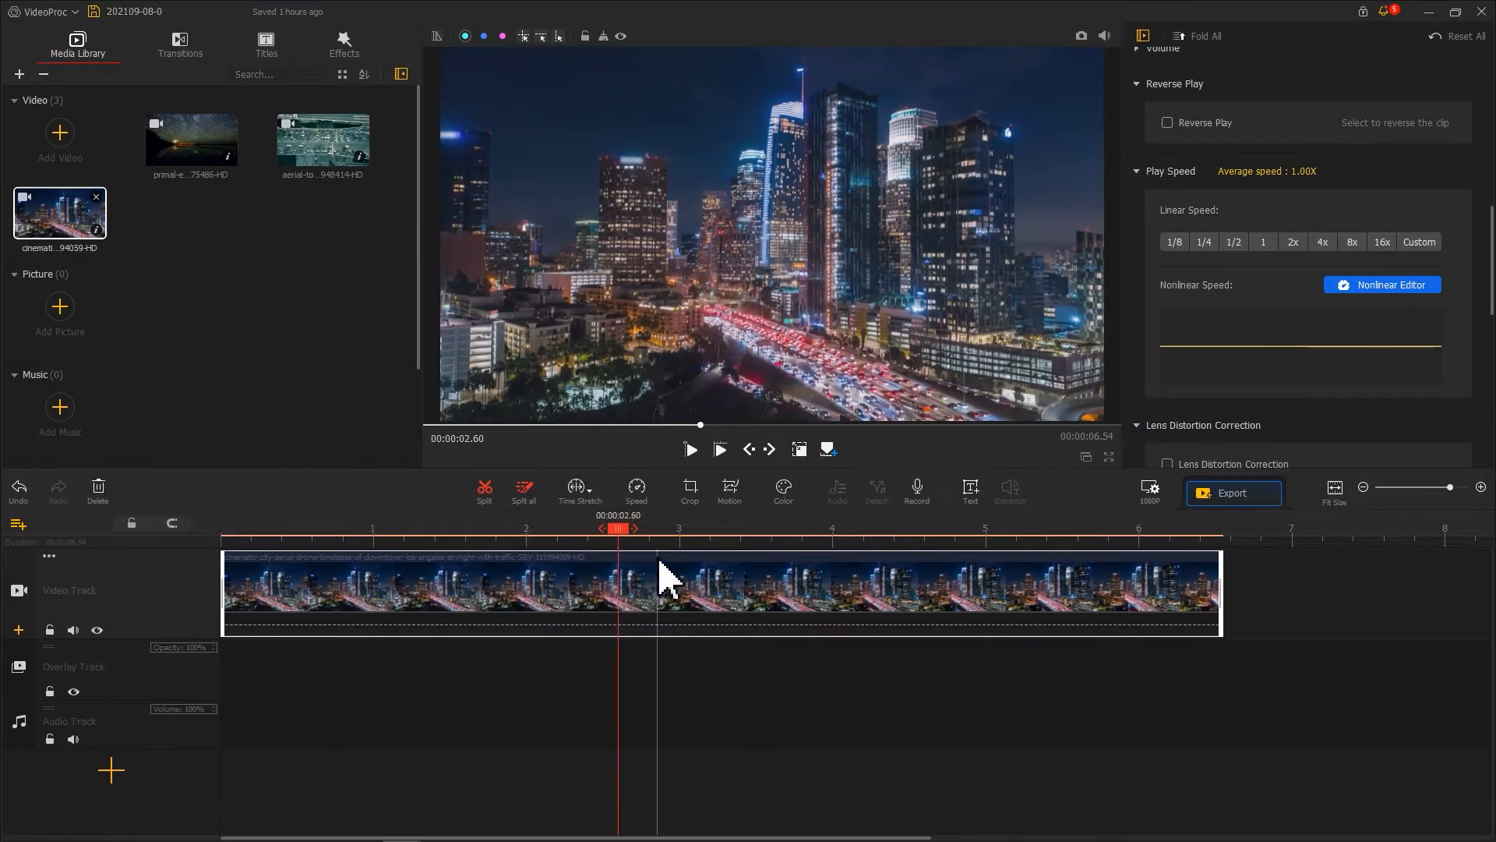
{"action": "mouse_move", "coordinate": [1227, 587]}
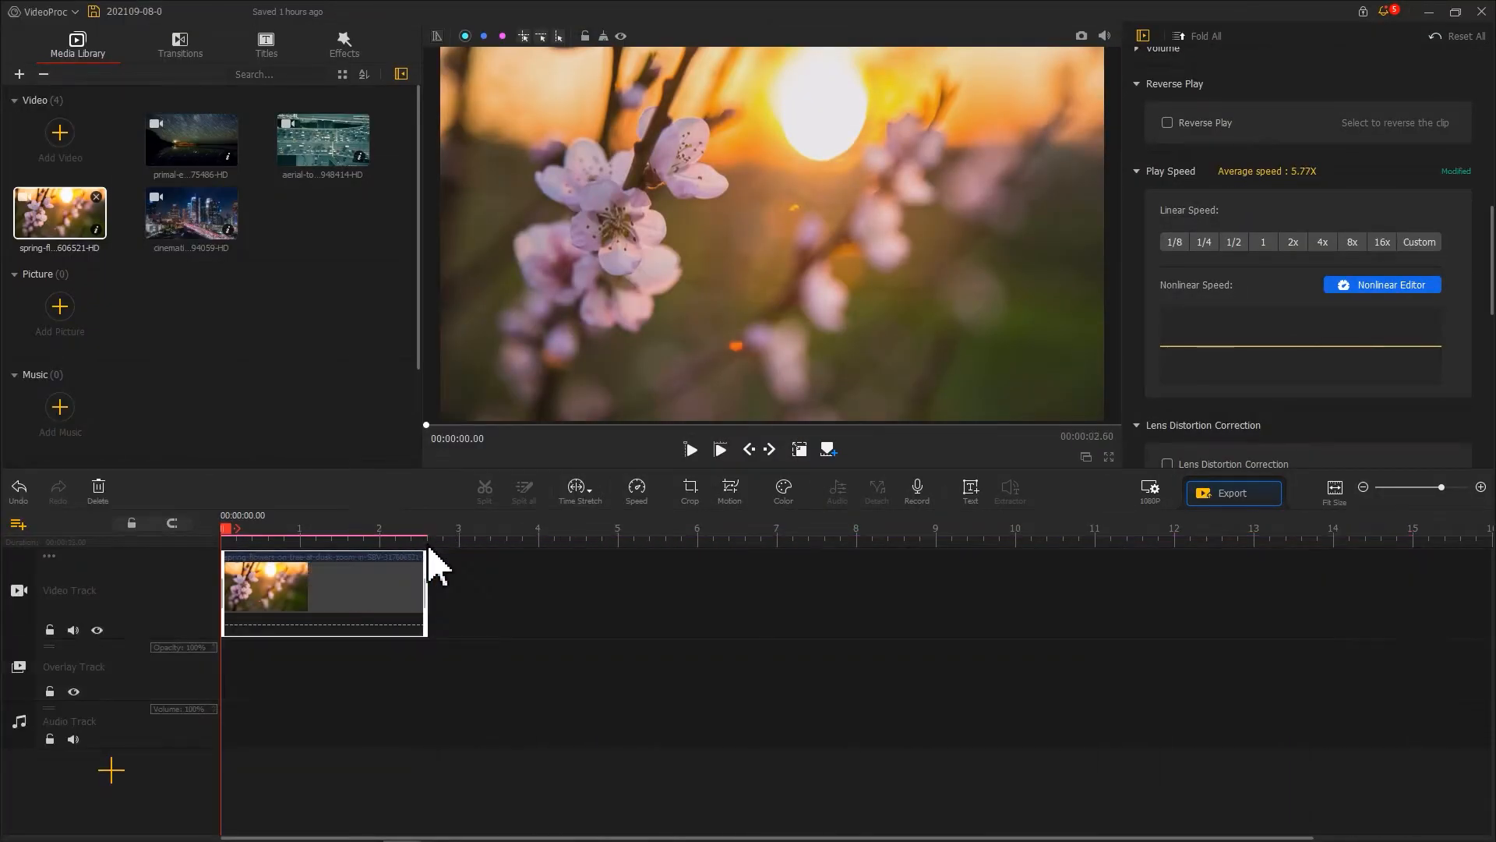
{"action": "left_click", "coordinate": [690, 449]}
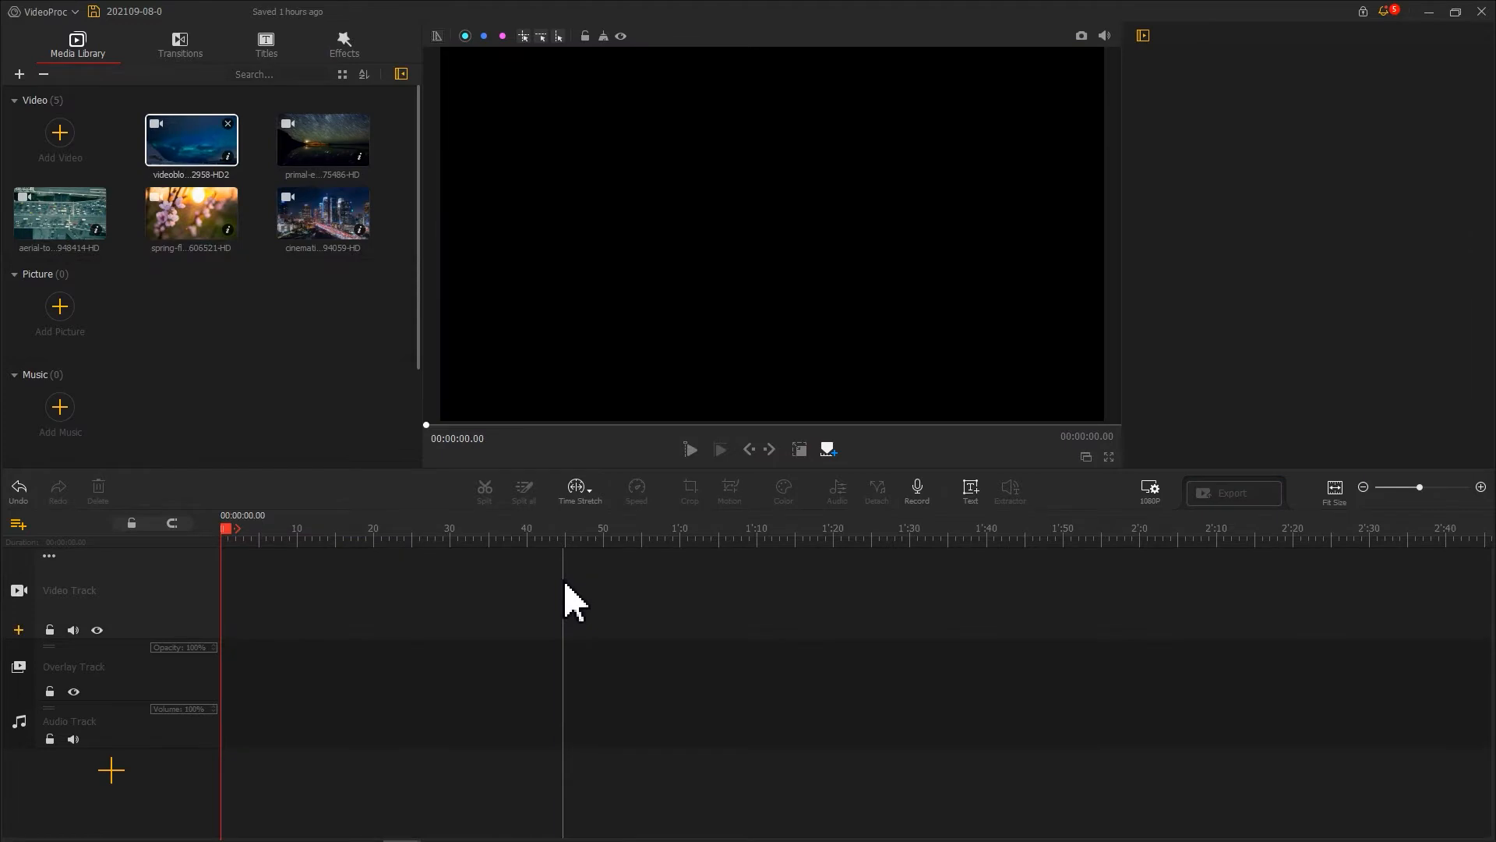
{"action": "mouse_move", "coordinate": [233, 196]}
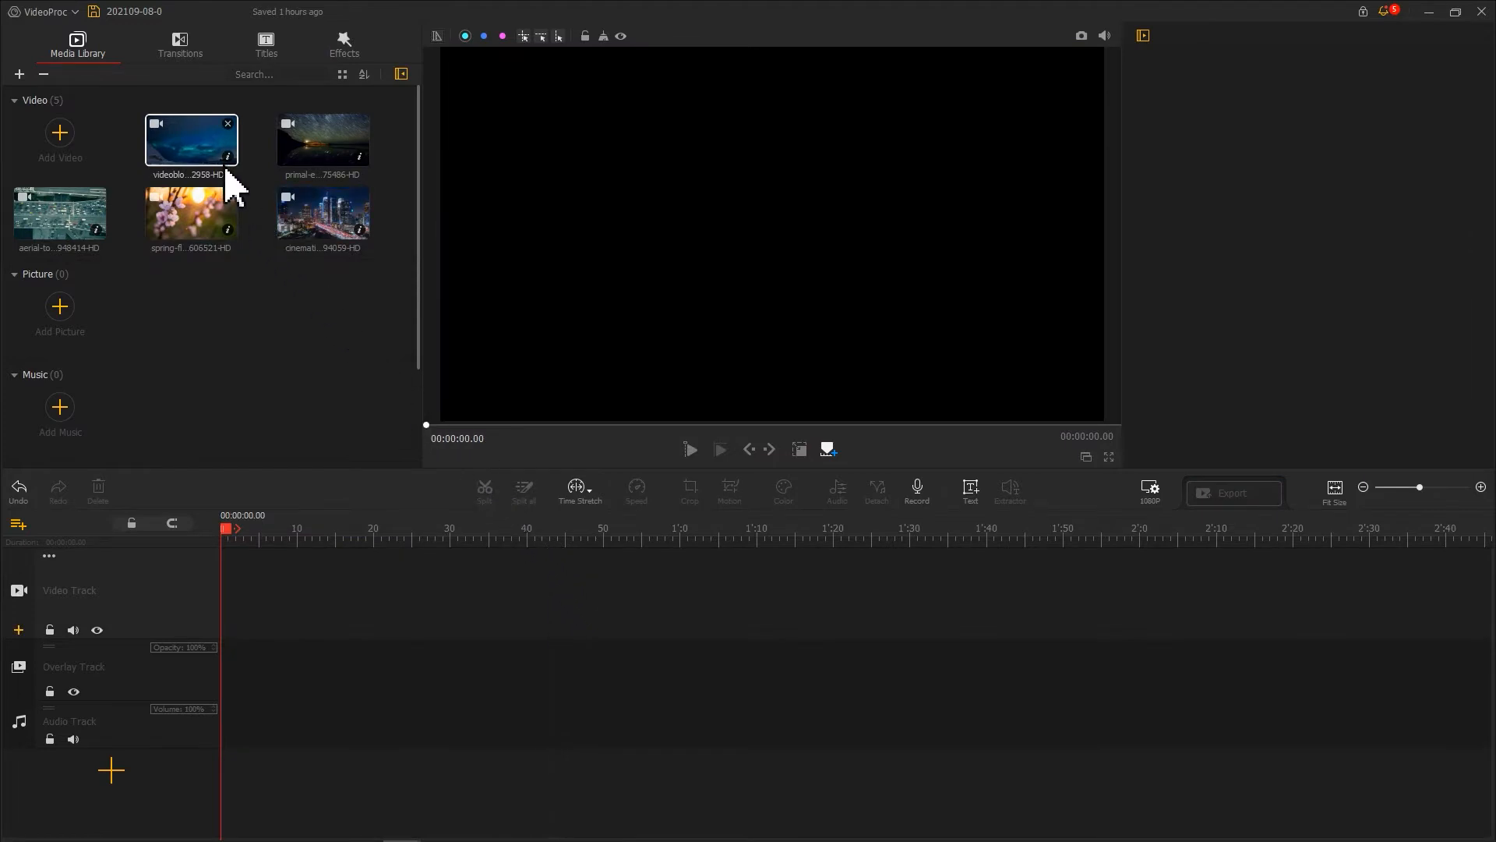
- Add the northern lights clip to the track and time-stretch it to about 15 seconds
{"action": "left_click_drag", "start_coordinate": [190, 142], "coordinate": [305, 592]}
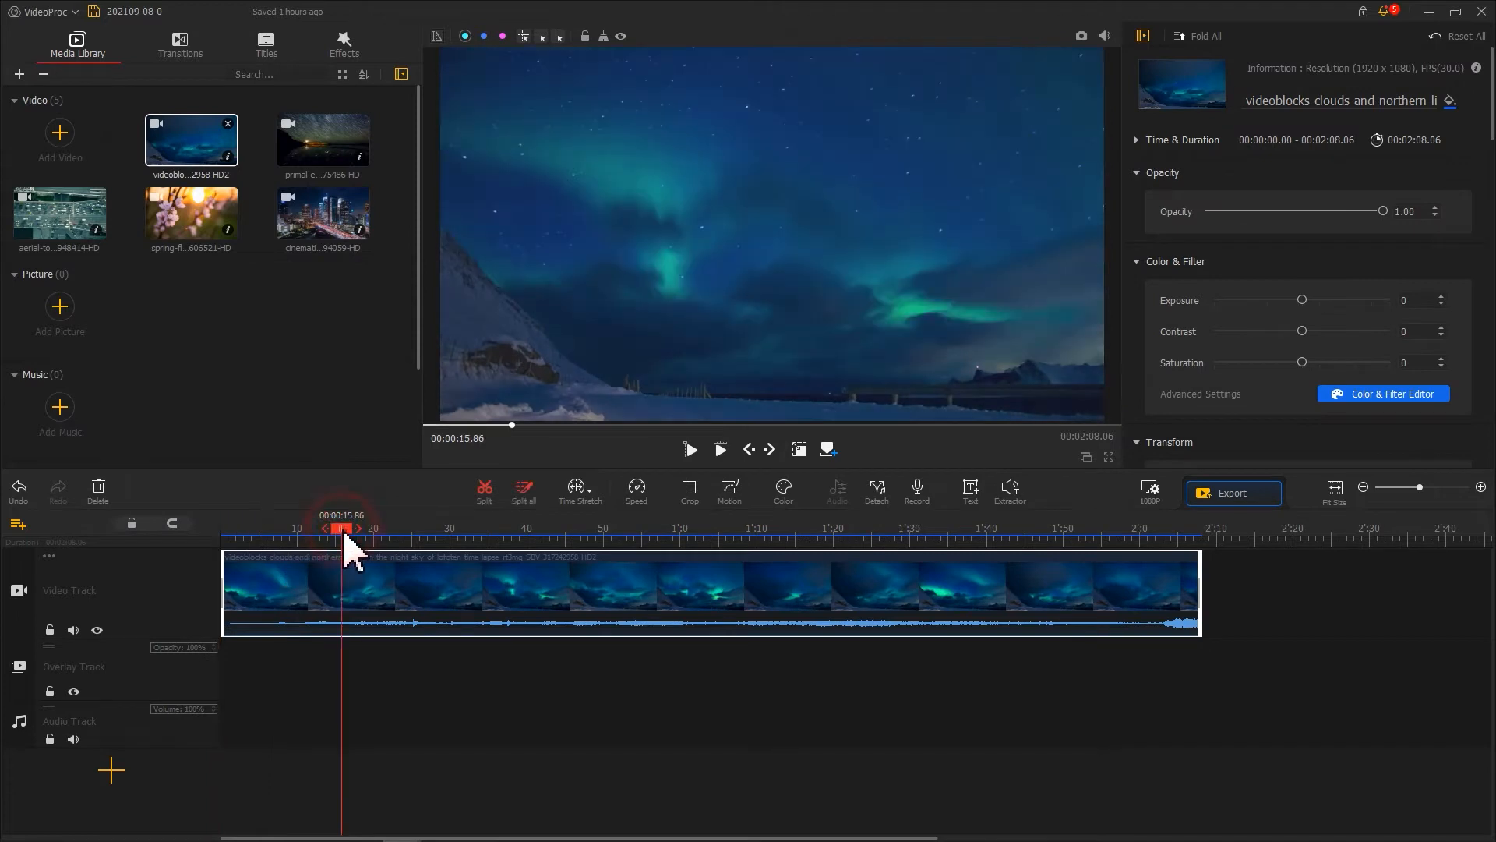
{"action": "left_click", "coordinate": [690, 449]}
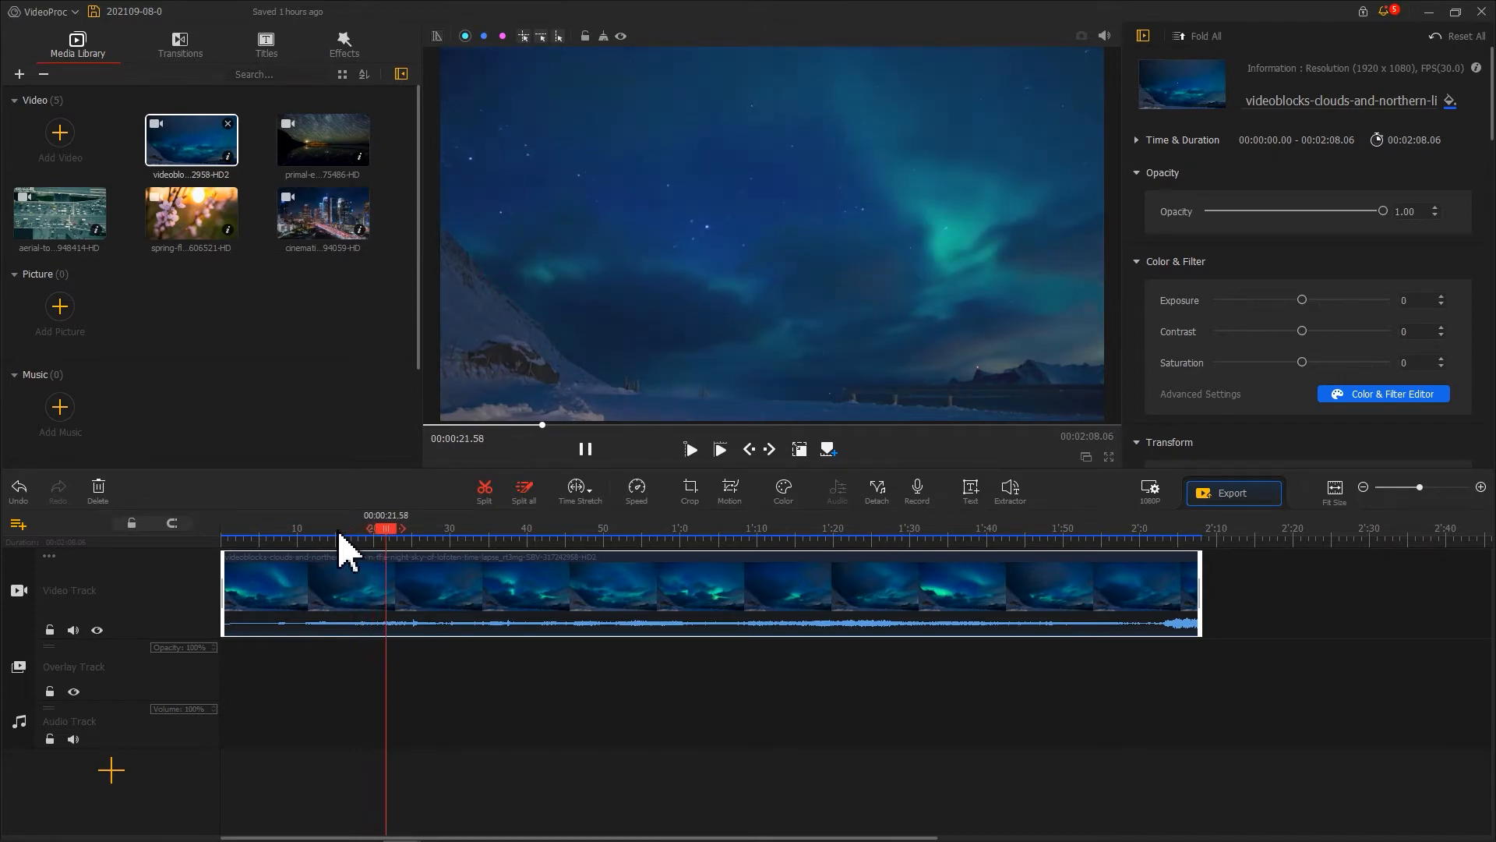
{"action": "left_click", "coordinate": [297, 529]}
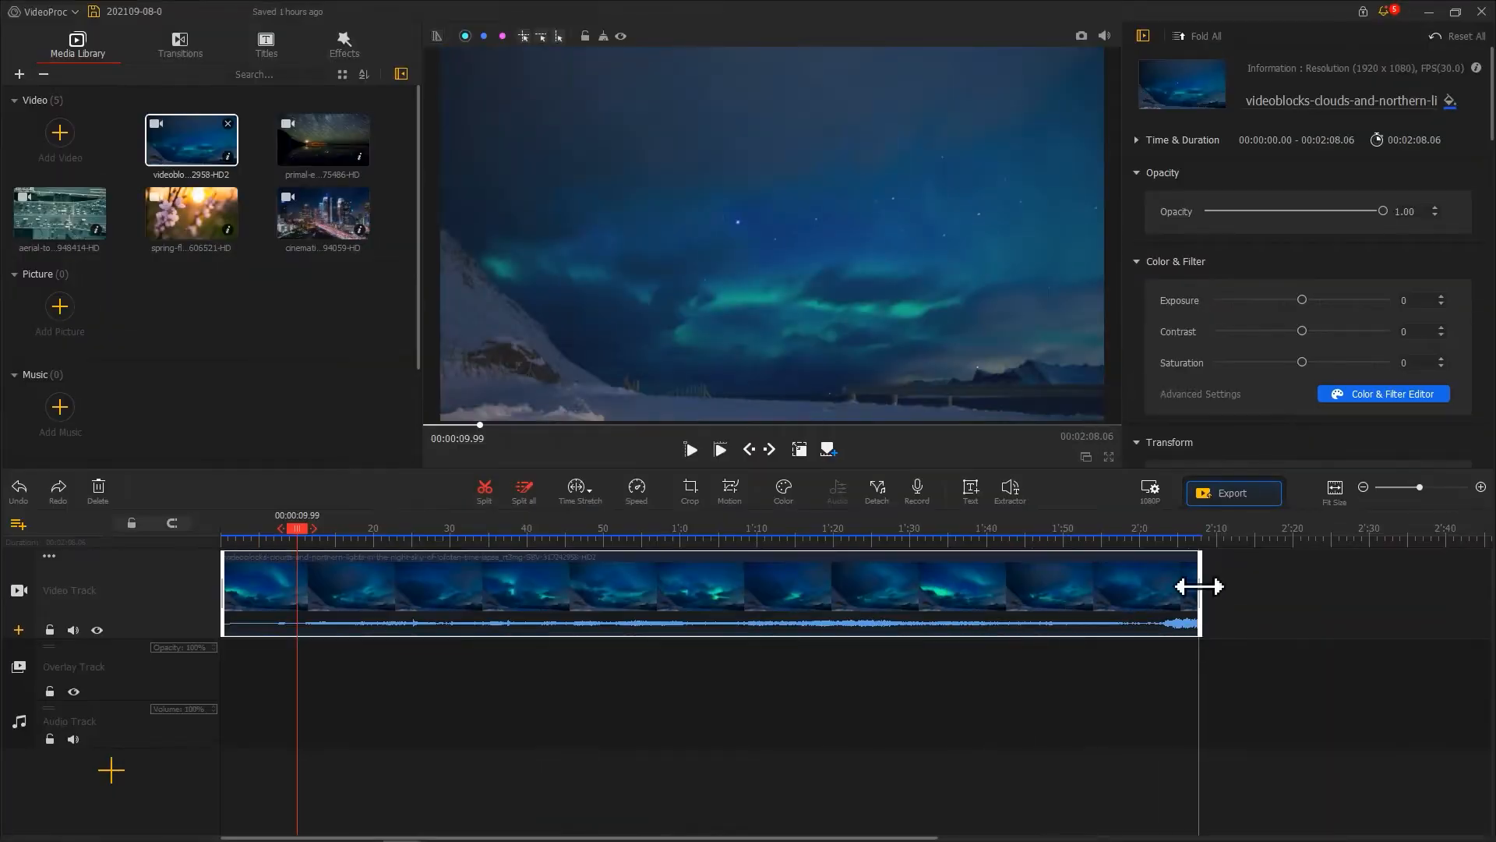
{"action": "left_click_drag", "start_coordinate": [1200, 586], "coordinate": [336, 585]}
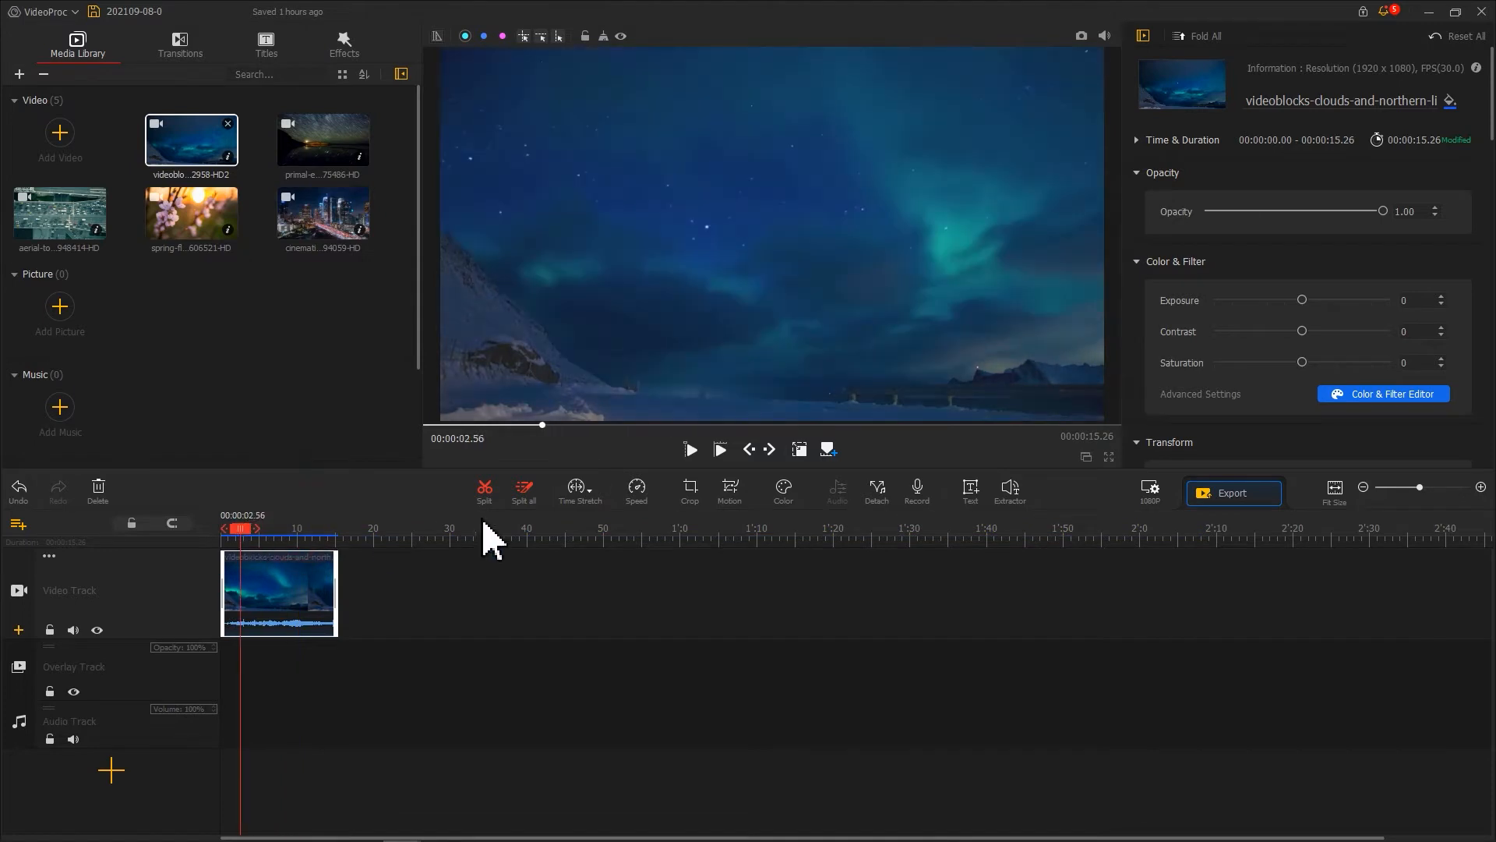
- Preview playback of the stretched northern lights clip
{"action": "left_click", "coordinate": [690, 449]}
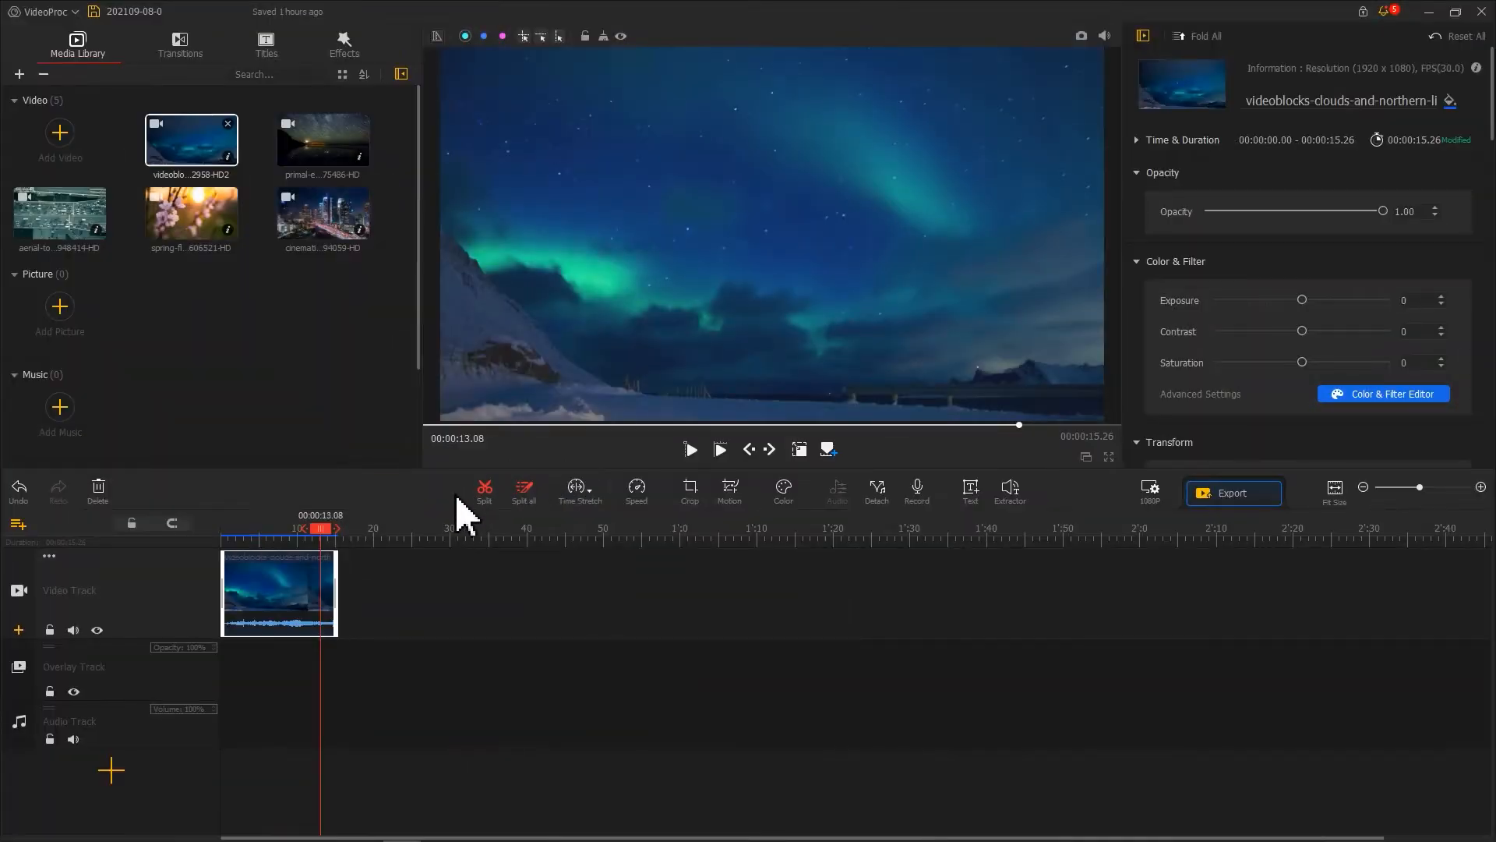
{"action": "left_click", "coordinate": [153, 575]}
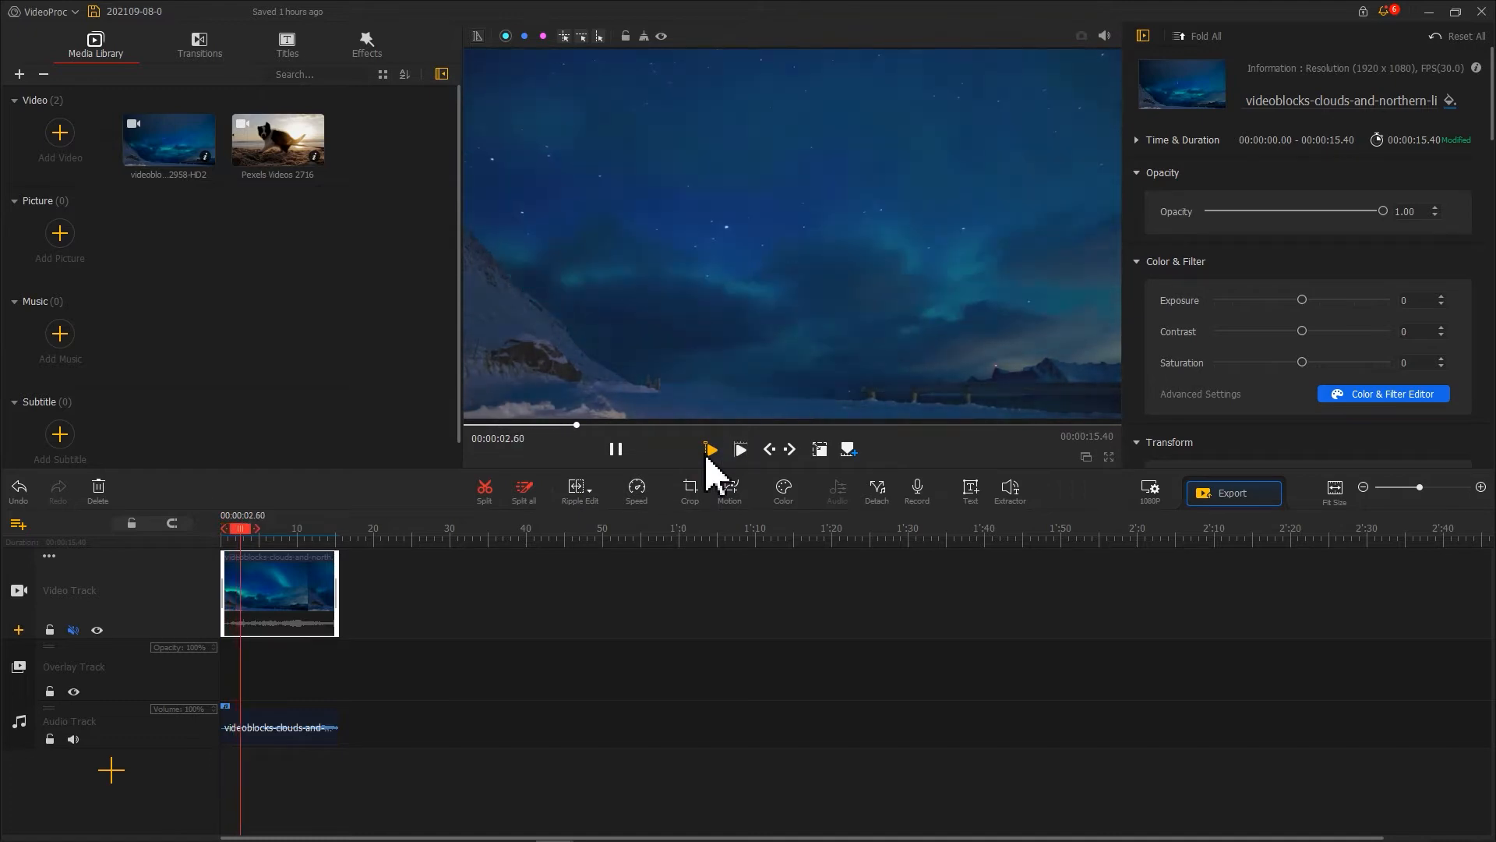
{"action": "left_click", "coordinate": [711, 449]}
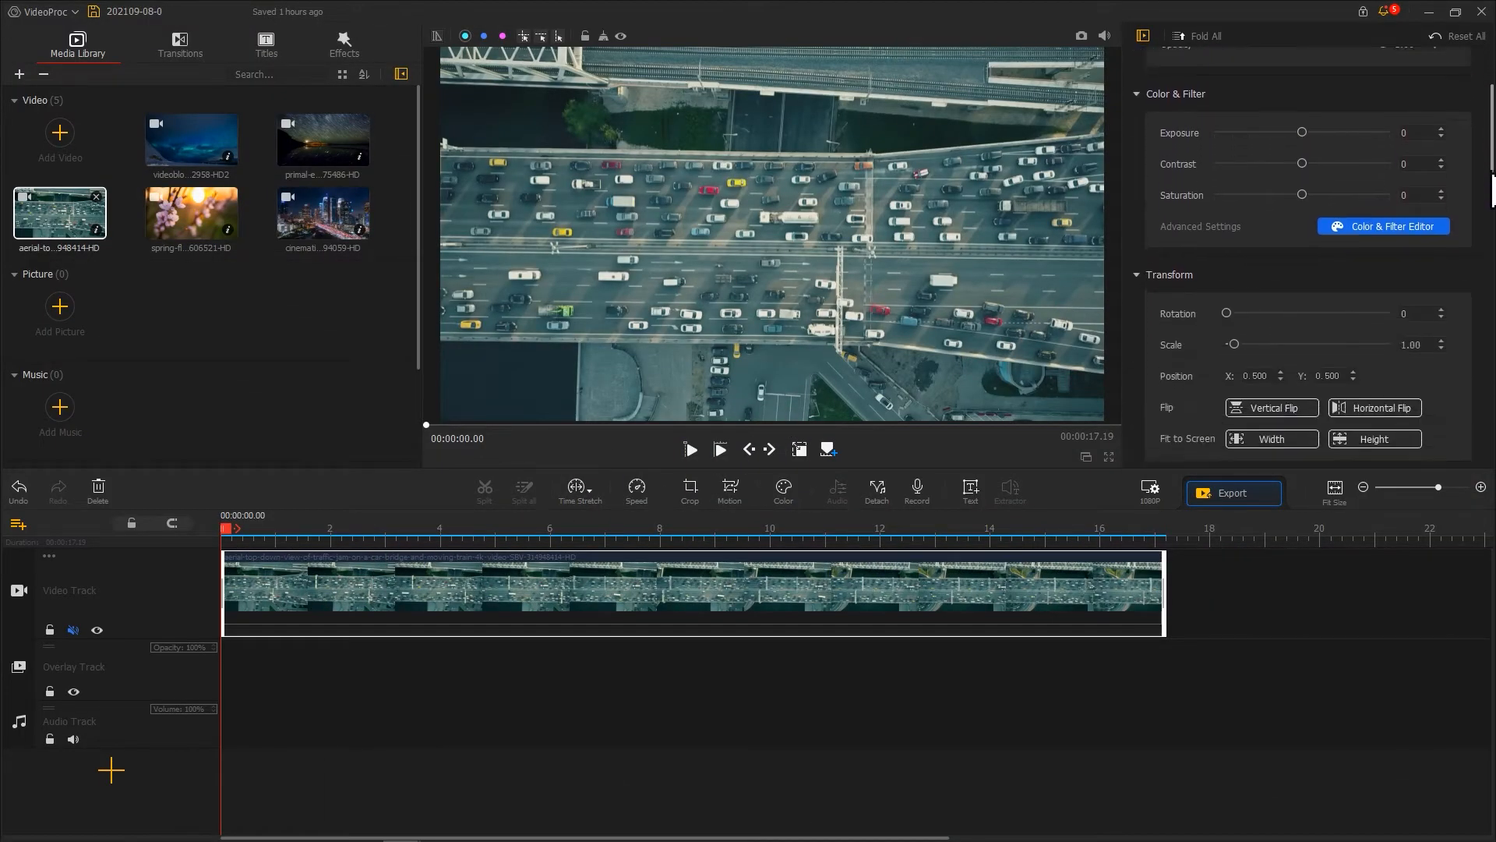
- Set the highway clip's Play Speed slider to a constant 4.86× and confirm
{"action": "scroll", "scroll_direction": "down", "scroll_amount": 3}
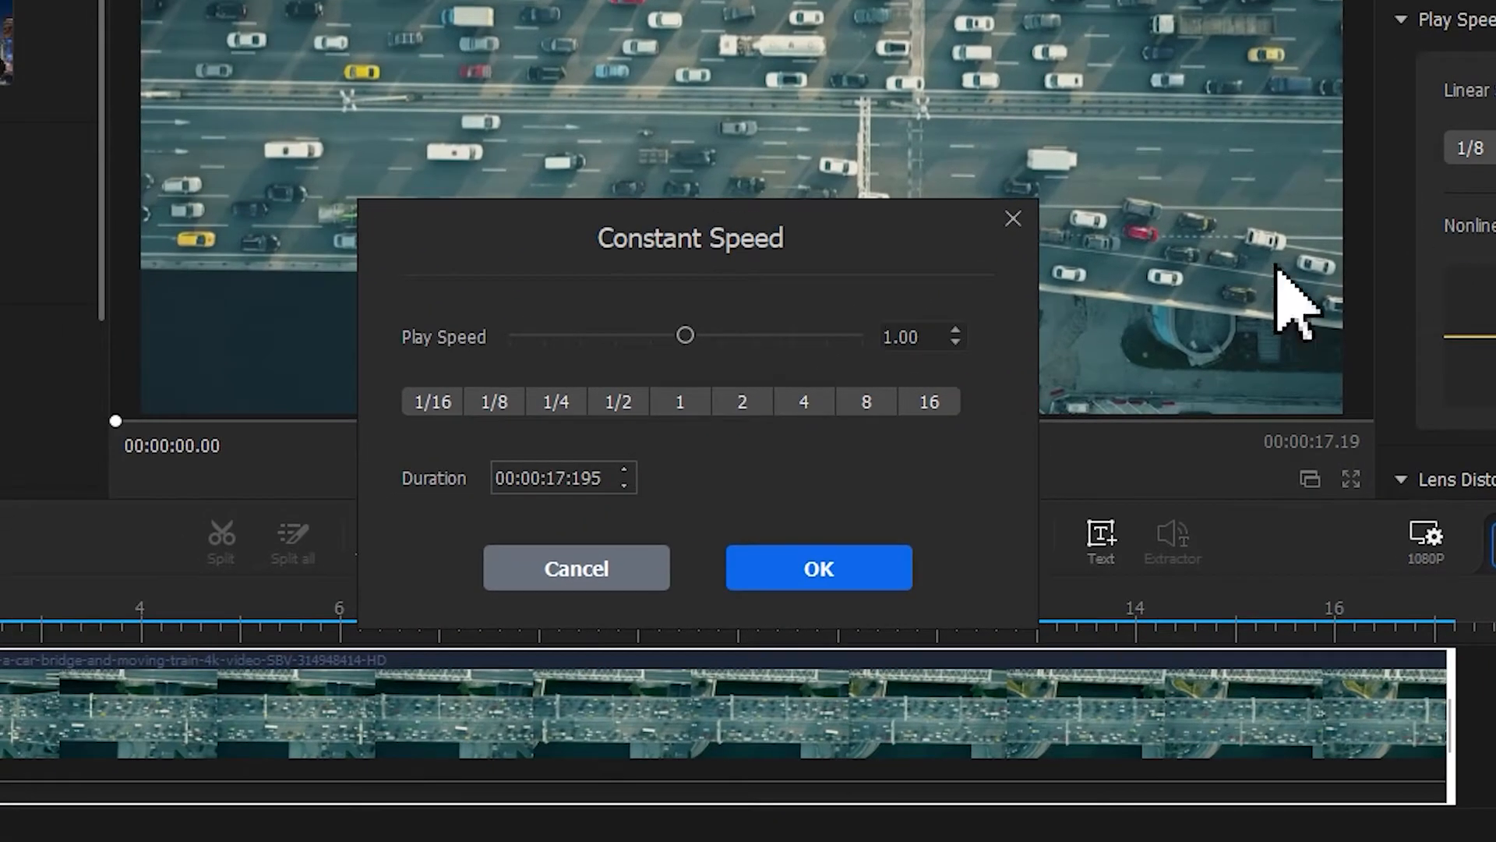
{"action": "left_click_drag", "start_coordinate": [686, 335], "coordinate": [772, 335]}
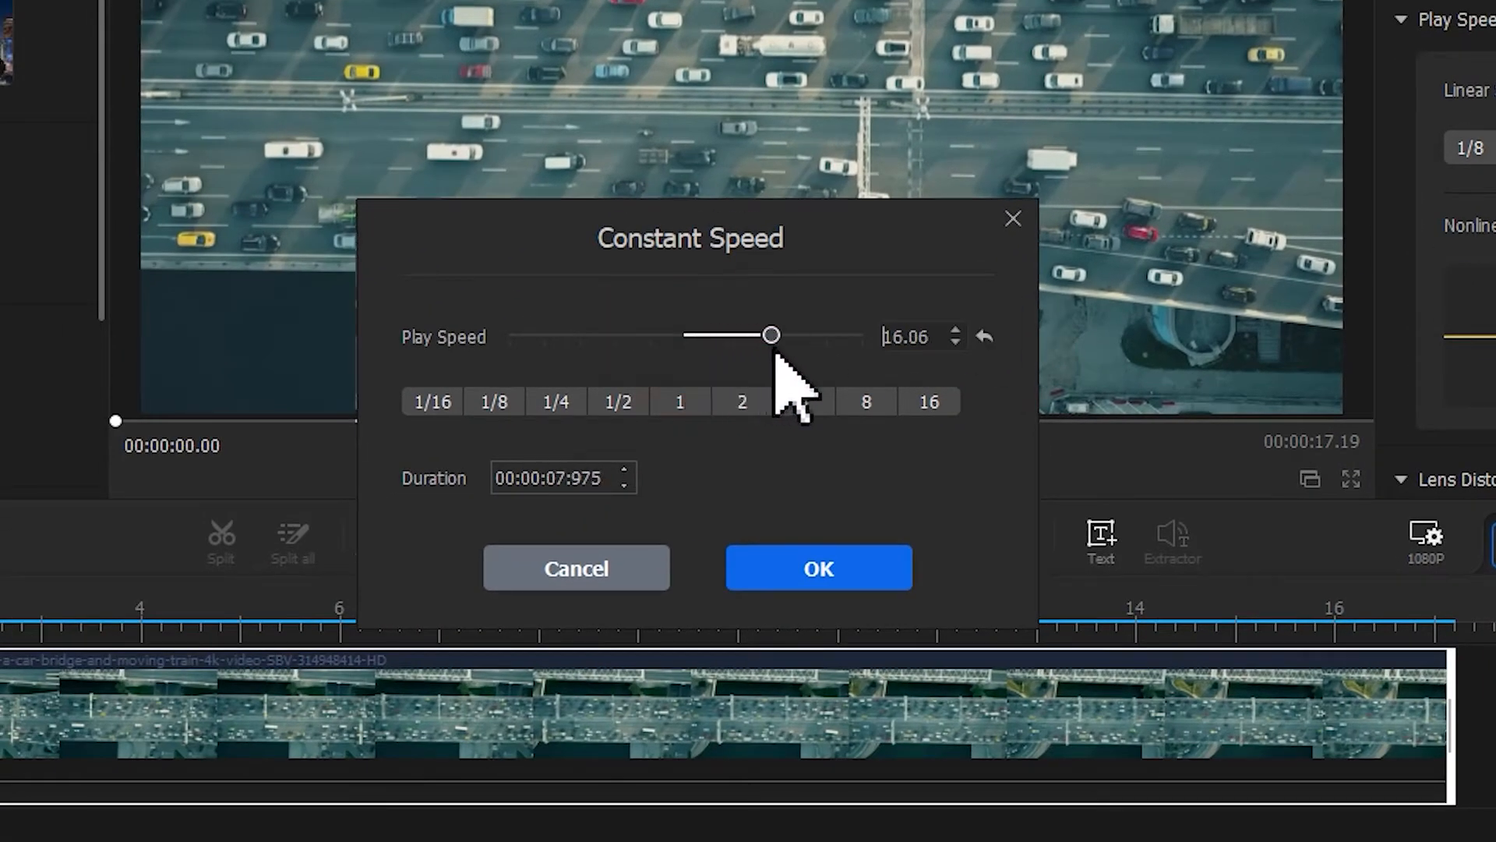
{"action": "left_click_drag", "start_coordinate": [771, 335], "coordinate": [708, 335]}
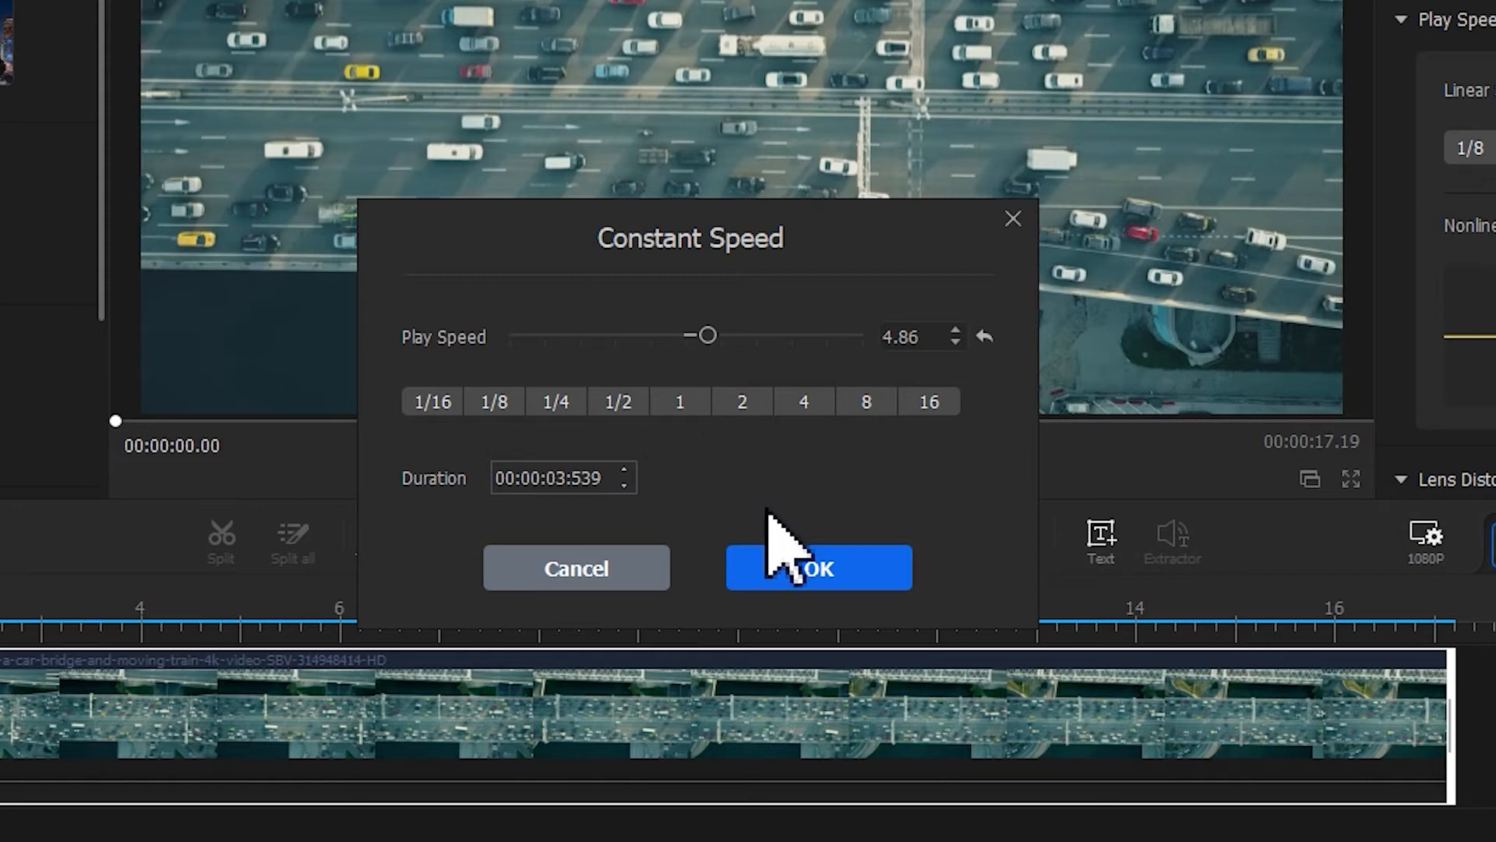
{"action": "left_click", "coordinate": [815, 567]}
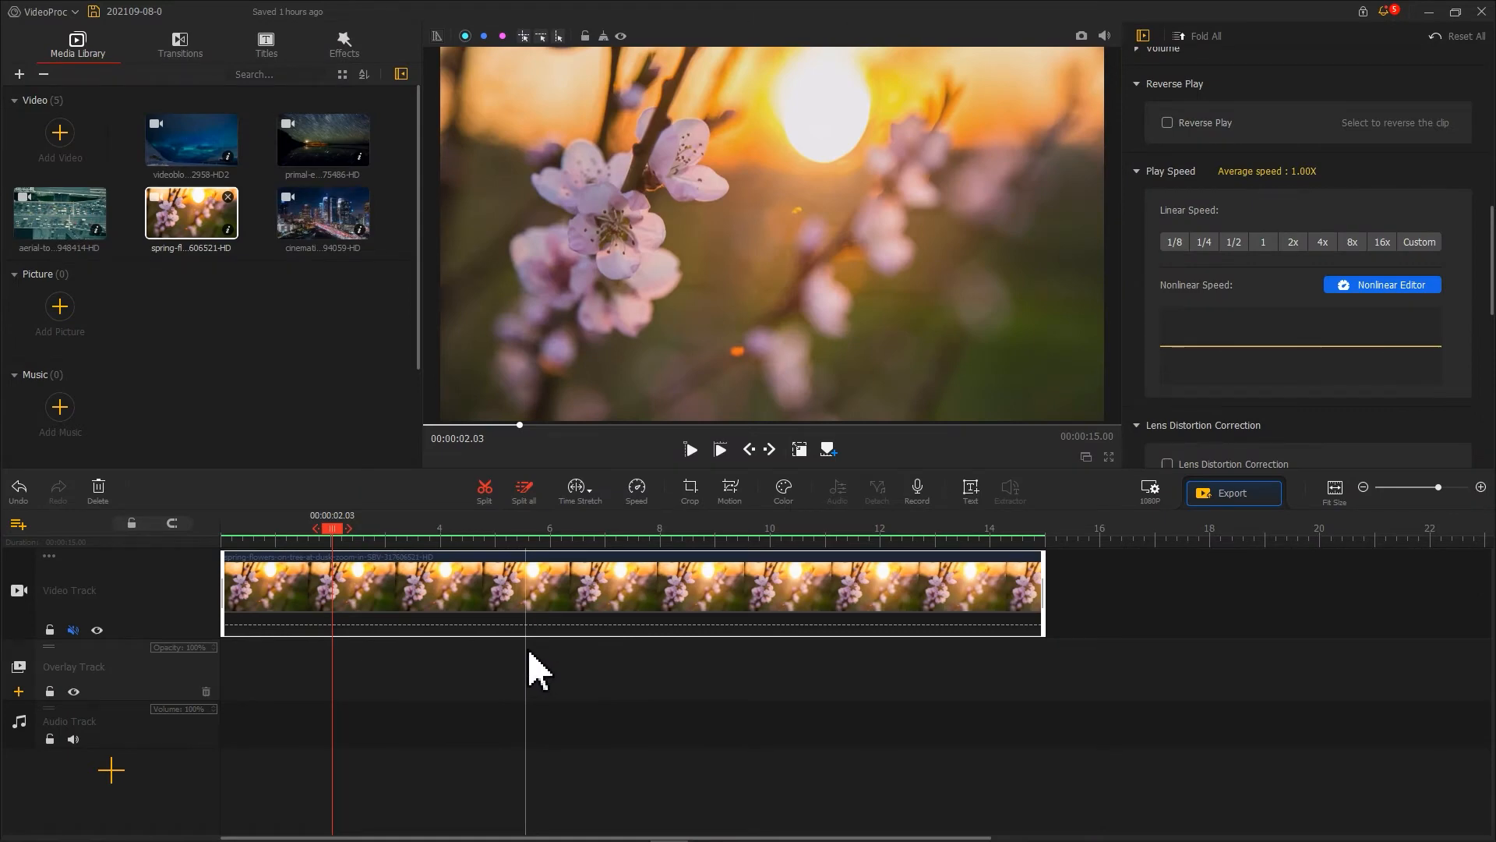
{"action": "mouse_move", "coordinate": [1020, 516]}
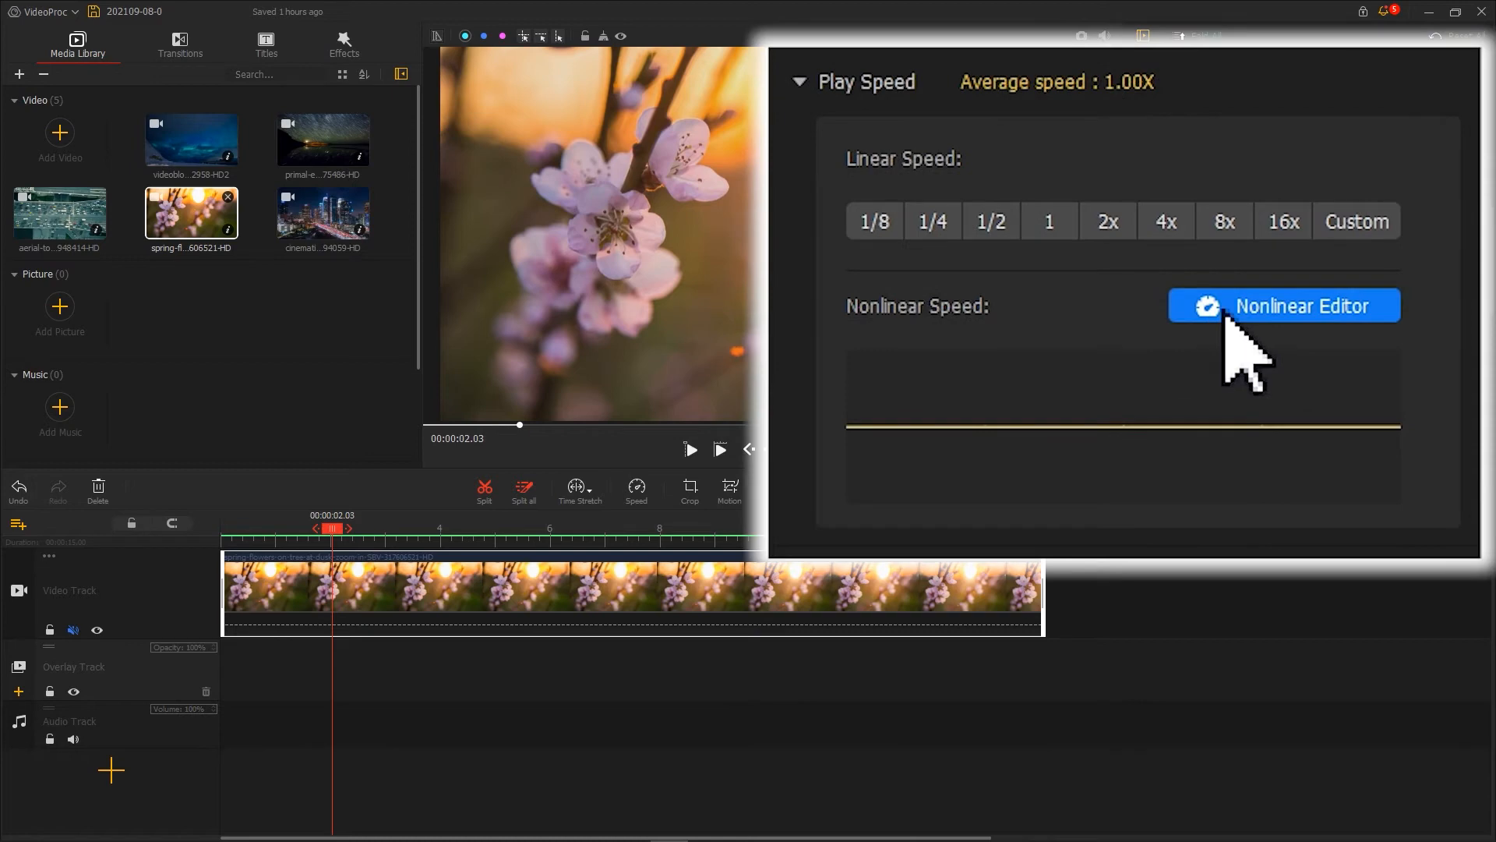
{"action": "left_click", "coordinate": [1282, 305]}
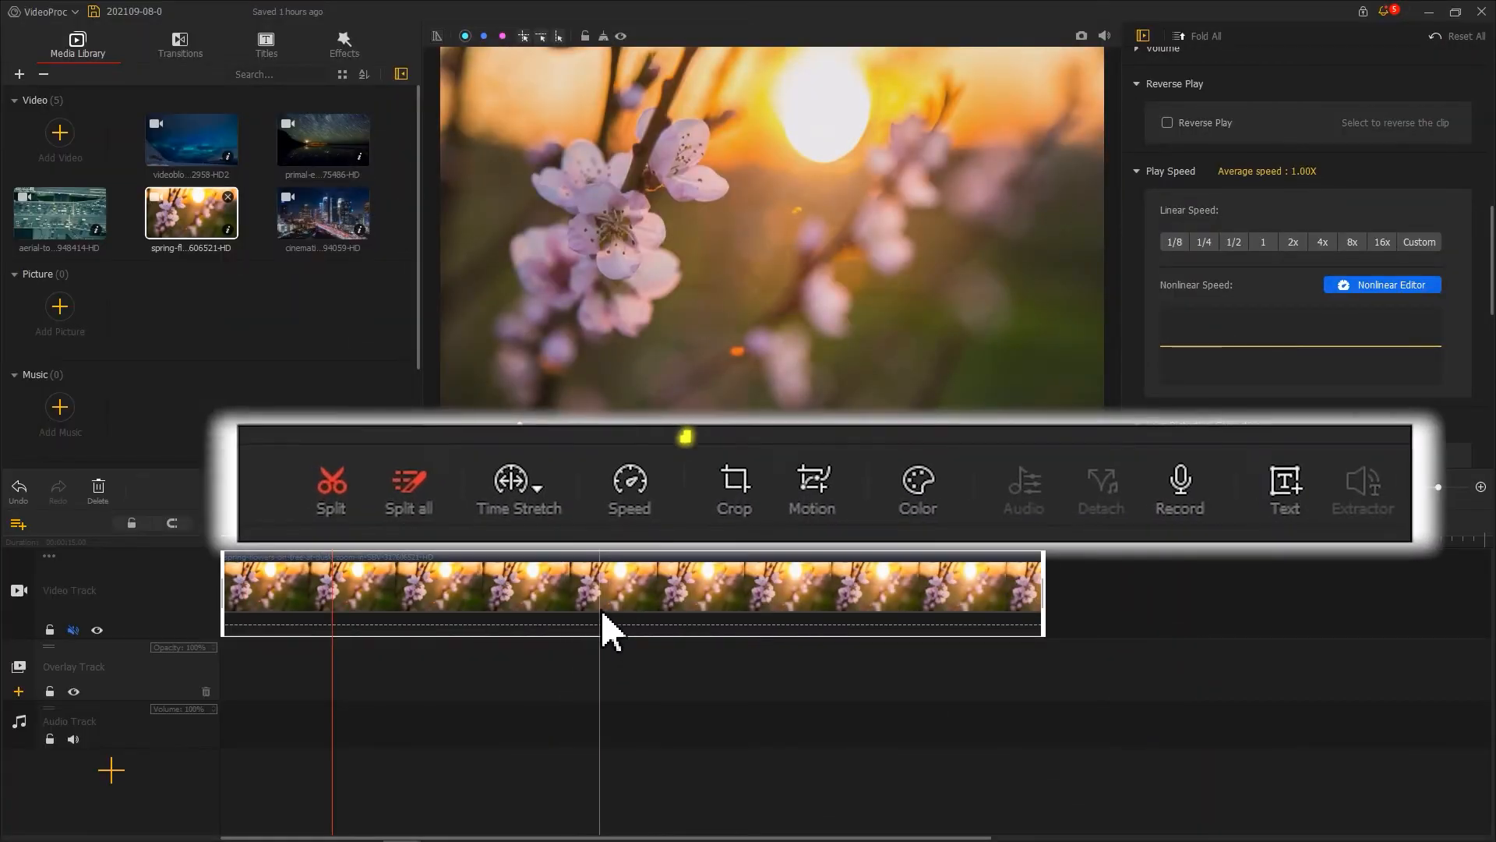
{"action": "left_click", "coordinate": [628, 489]}
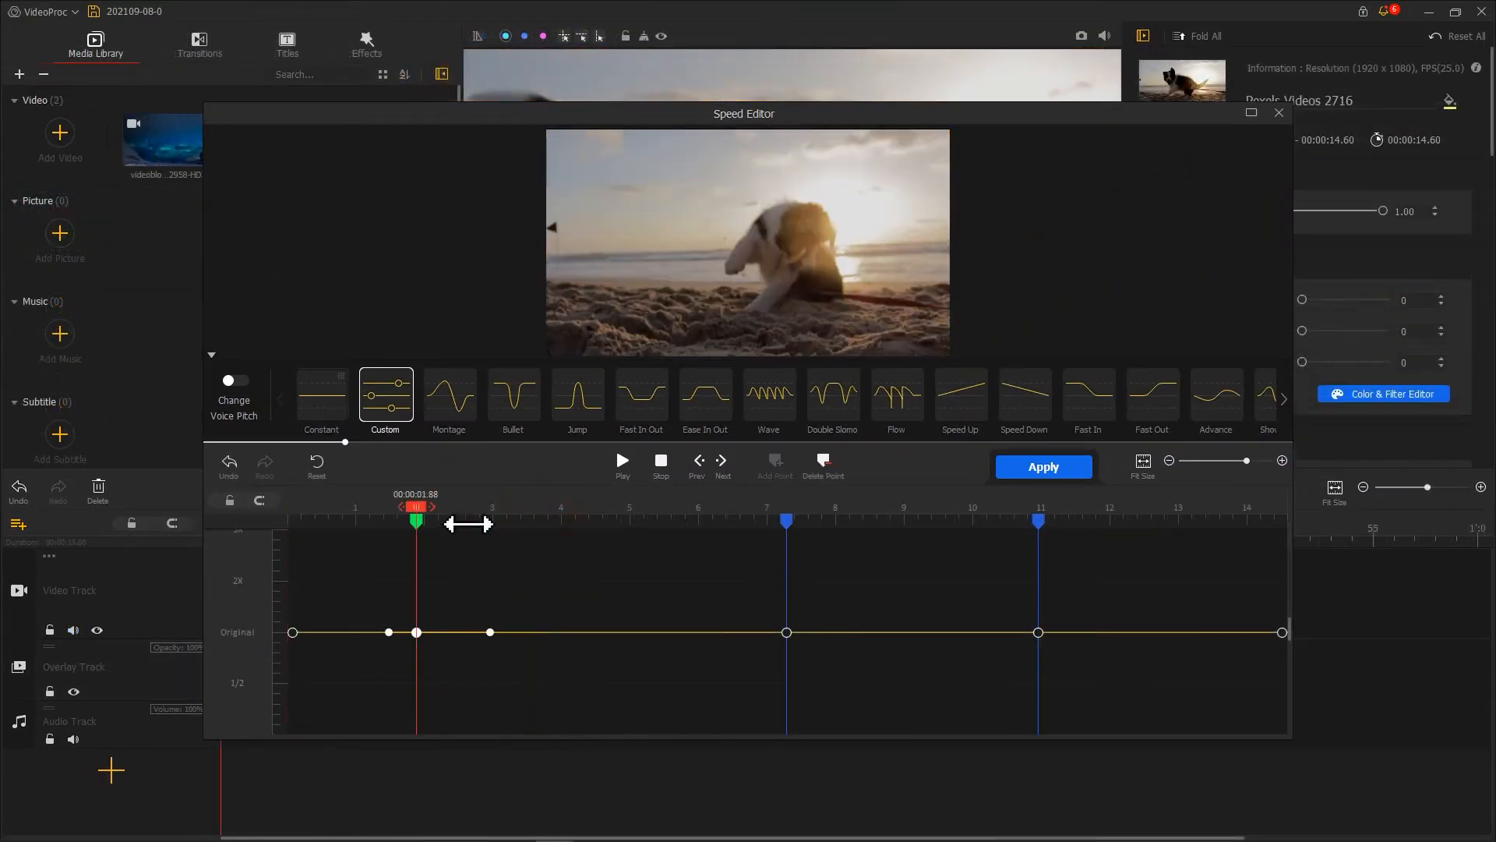
- Shape the Custom speed curve: smooth the rise after 2 s, lift 7 s toward 2×, tilt 9.56 s
{"action": "left_click", "coordinate": [622, 631]}
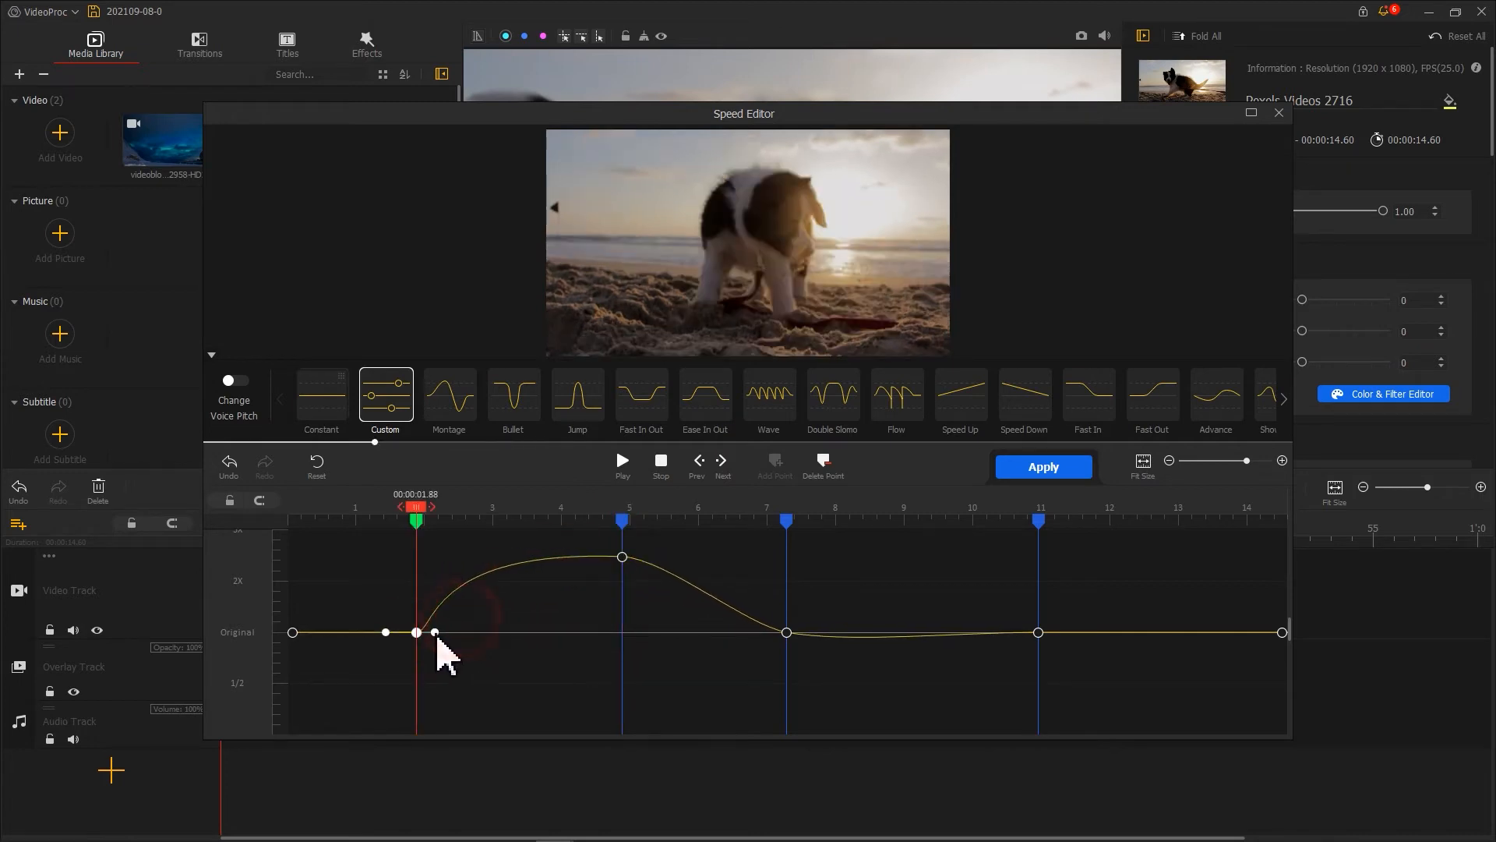
{"action": "left_click_drag", "start_coordinate": [435, 631], "coordinate": [786, 631]}
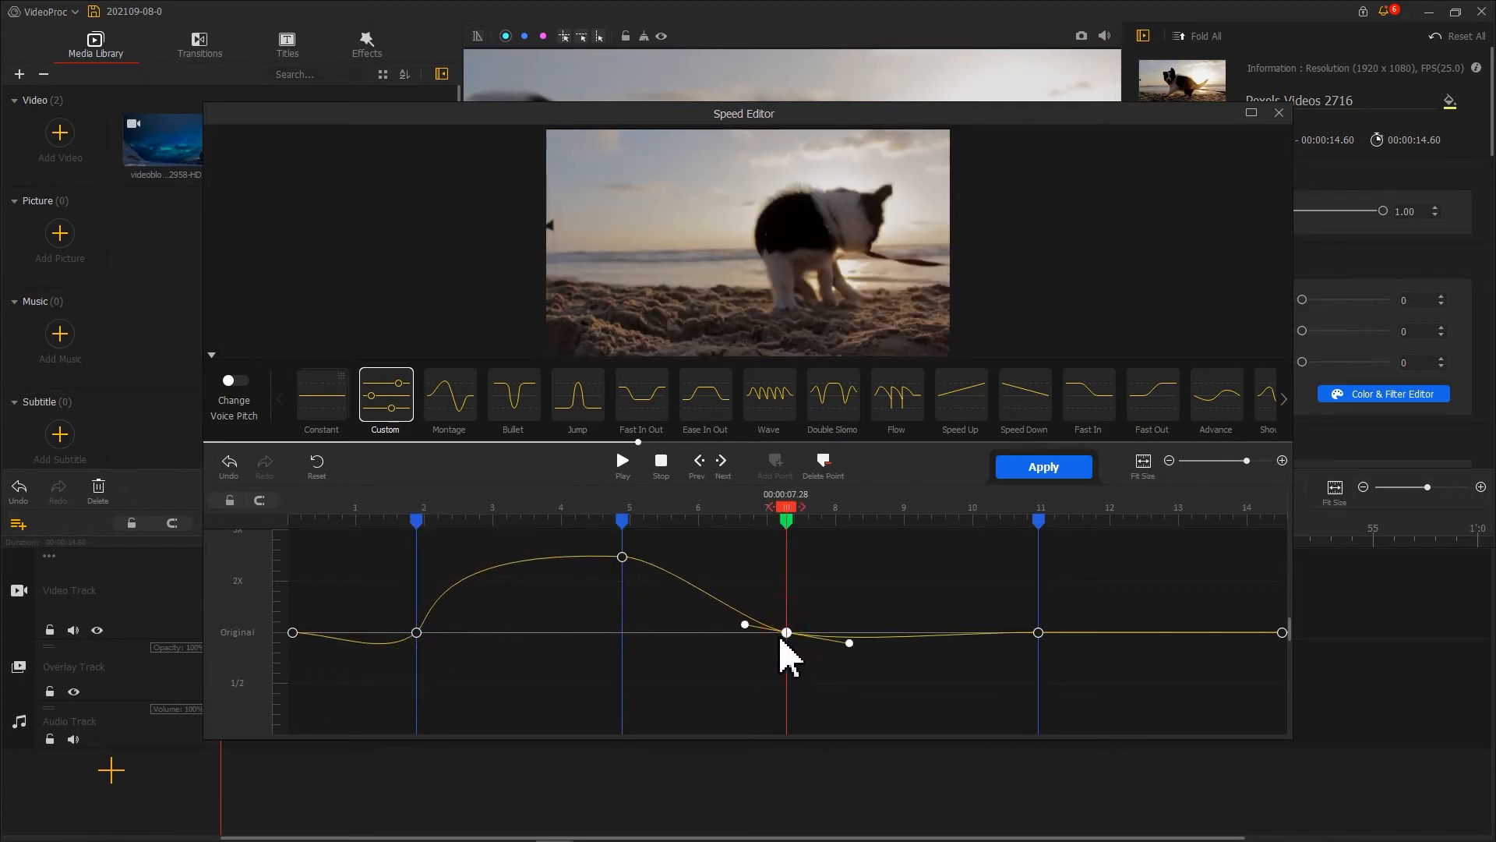
{"action": "left_click_drag", "start_coordinate": [785, 631], "coordinate": [786, 570]}
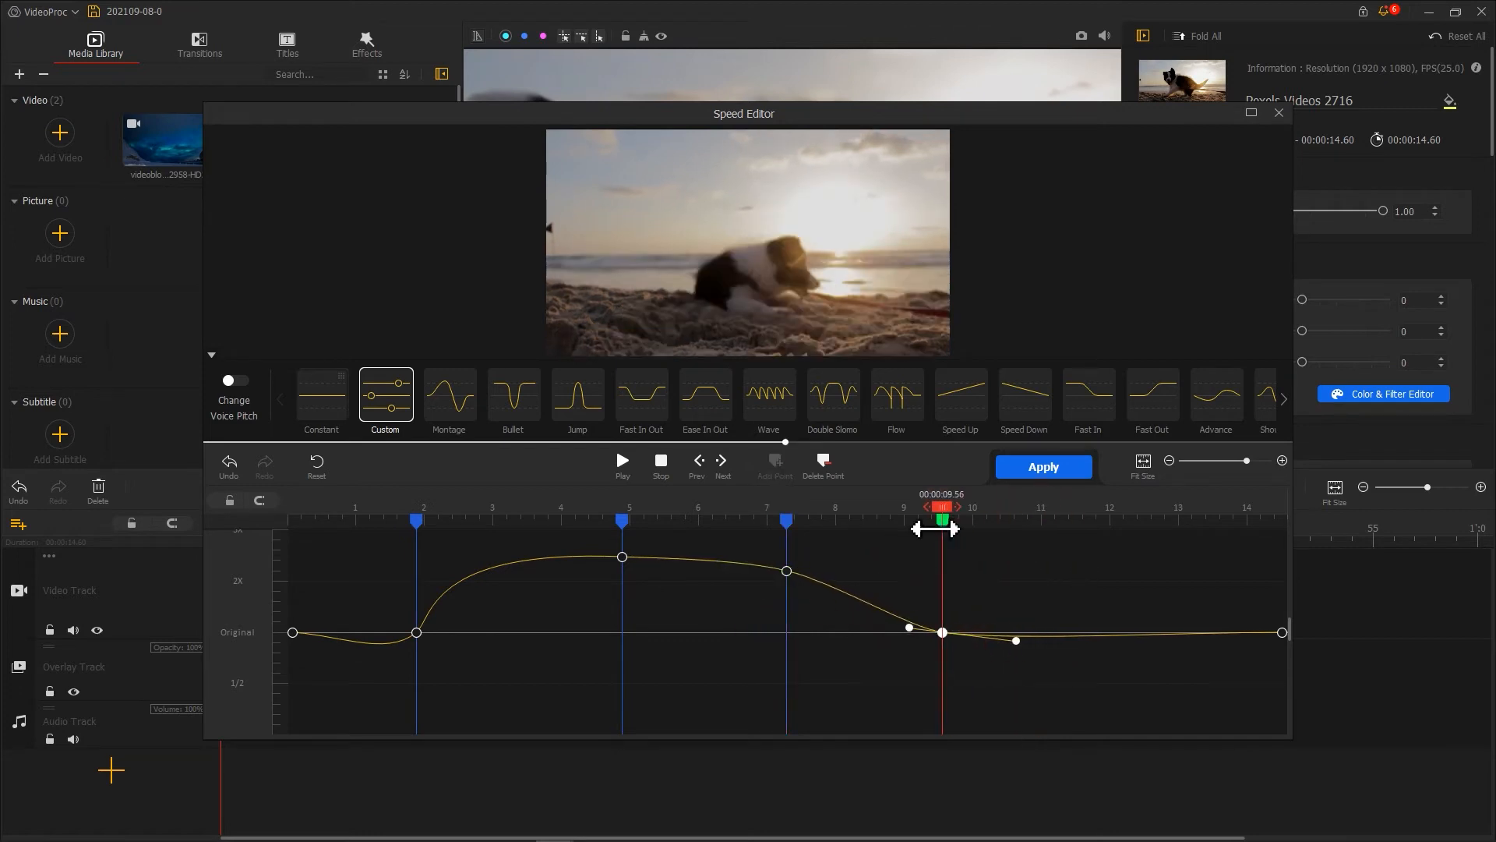
{"action": "left_click_drag", "start_coordinate": [909, 628], "coordinate": [846, 678]}
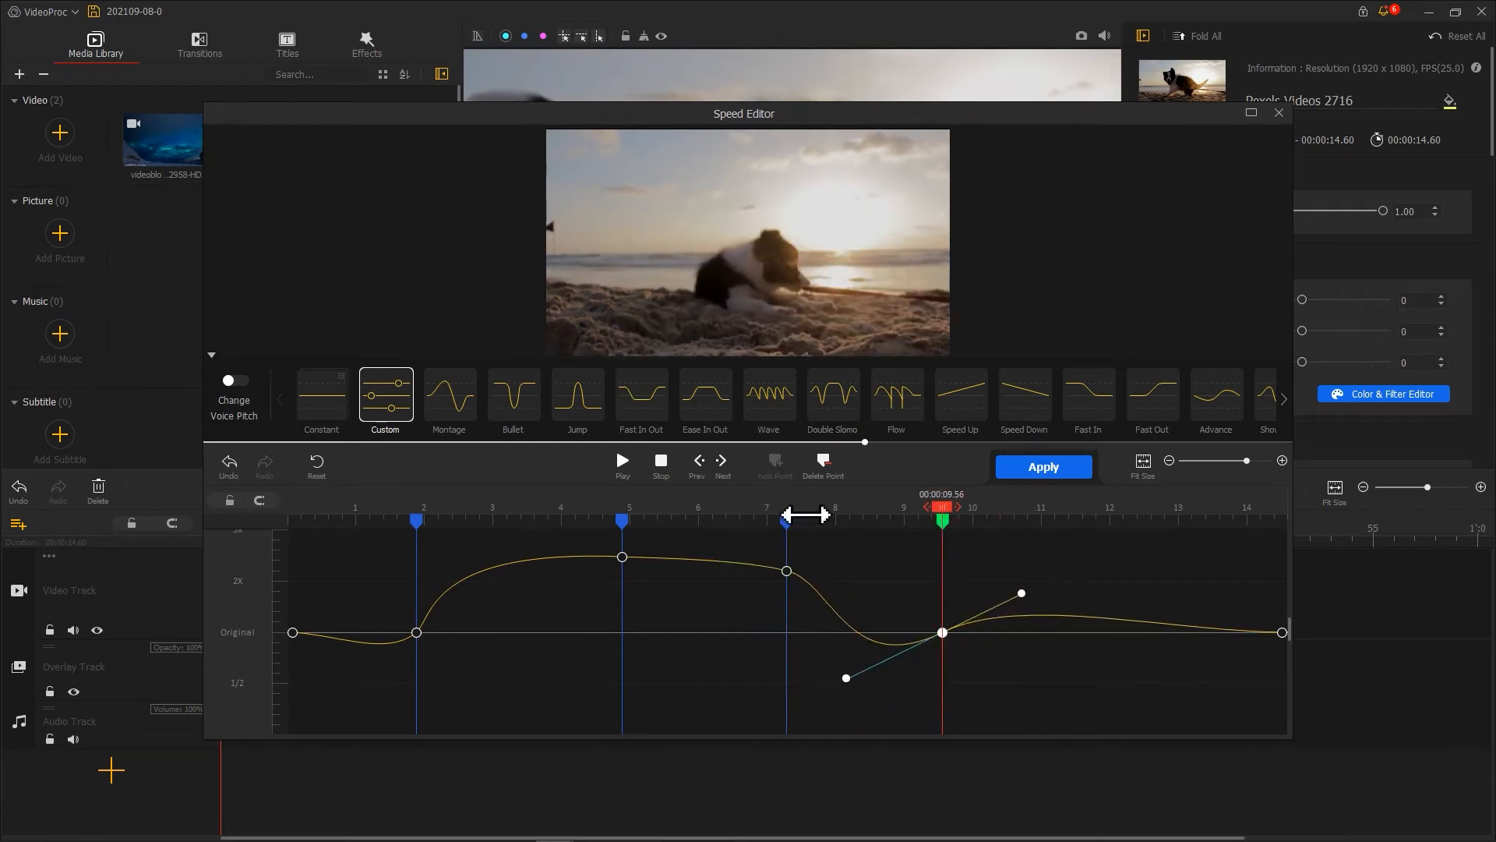
- Preview the puppy clip with the new speed curve, then pause
{"action": "left_click", "coordinate": [622, 463]}
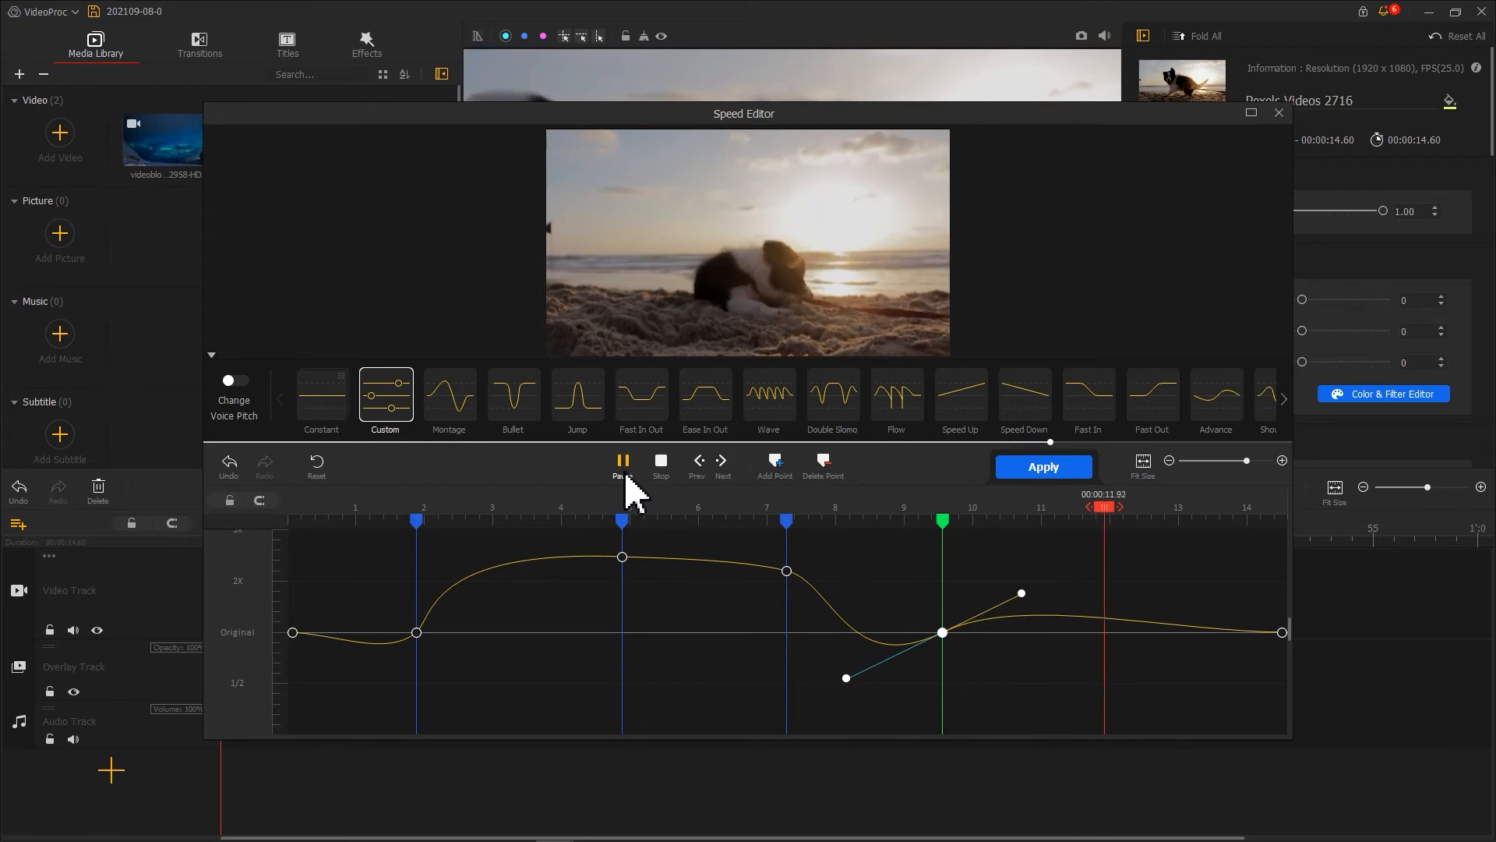
{"action": "left_click", "coordinate": [1043, 466]}
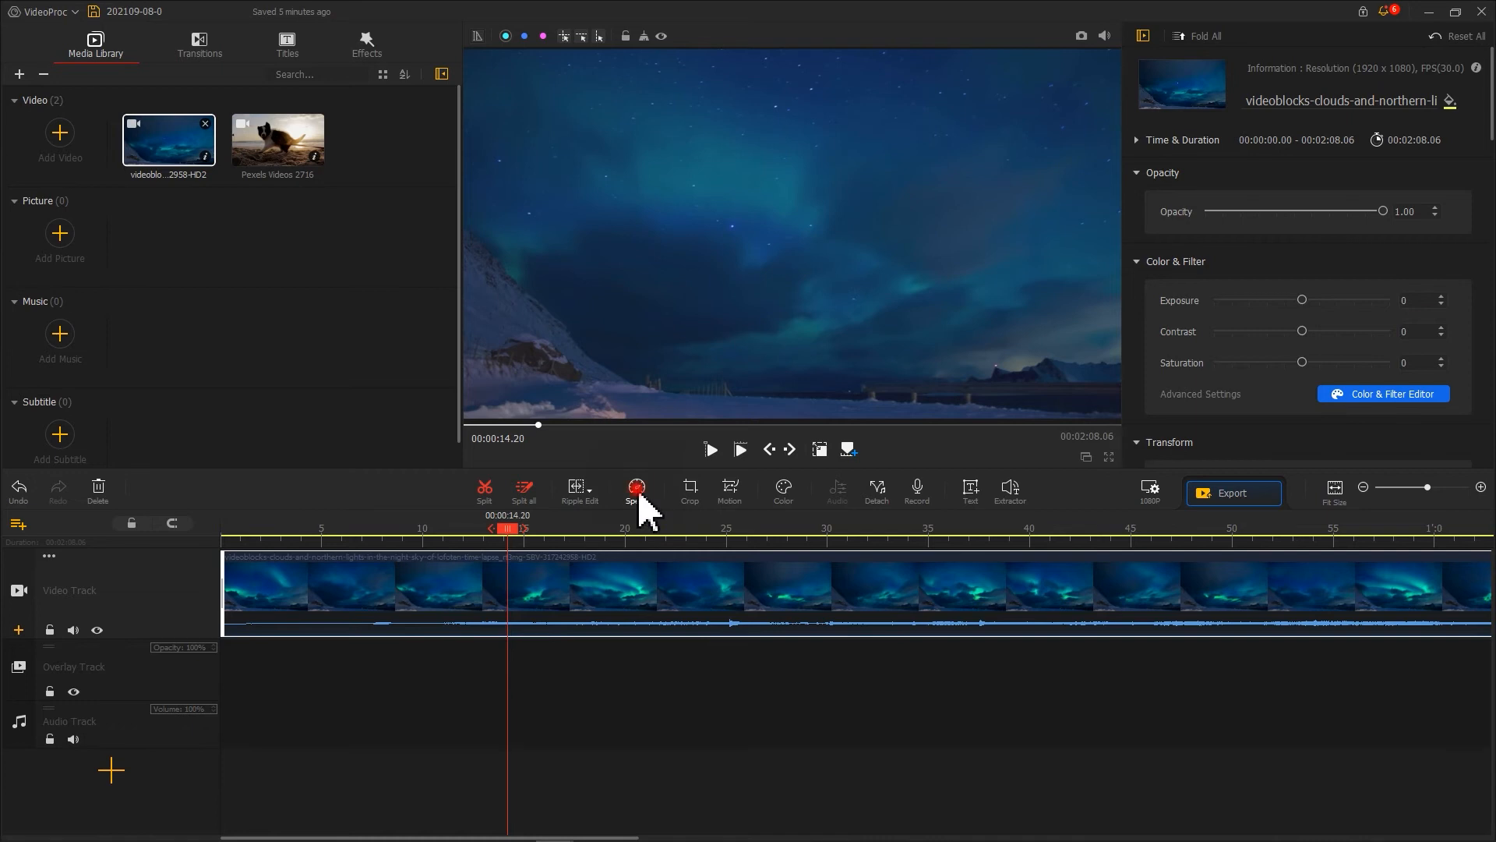
{"action": "left_click", "coordinate": [636, 487]}
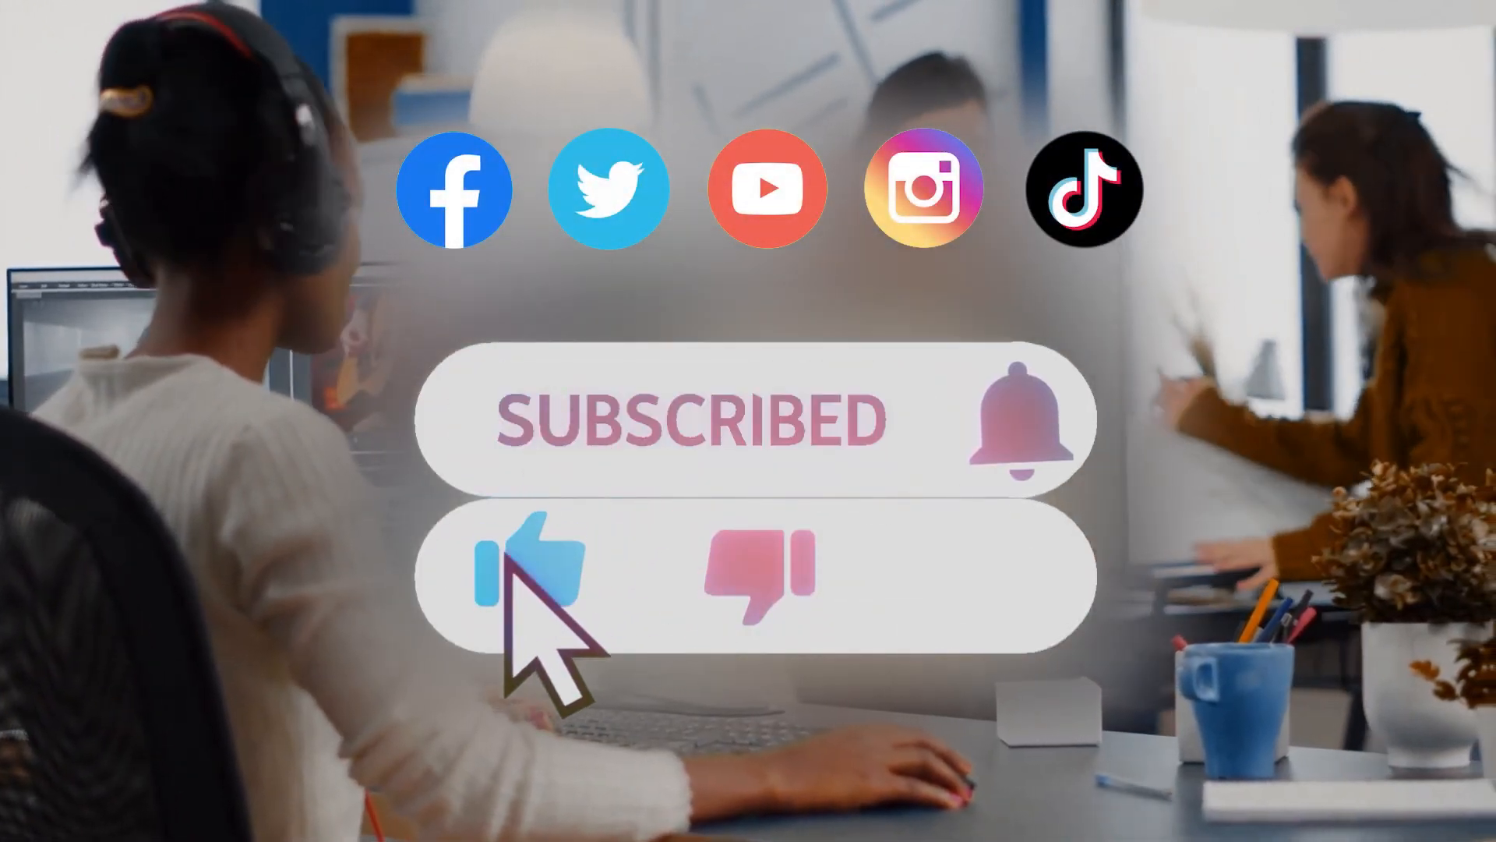
{"action": "mouse_move", "coordinate": [1088, 745]}
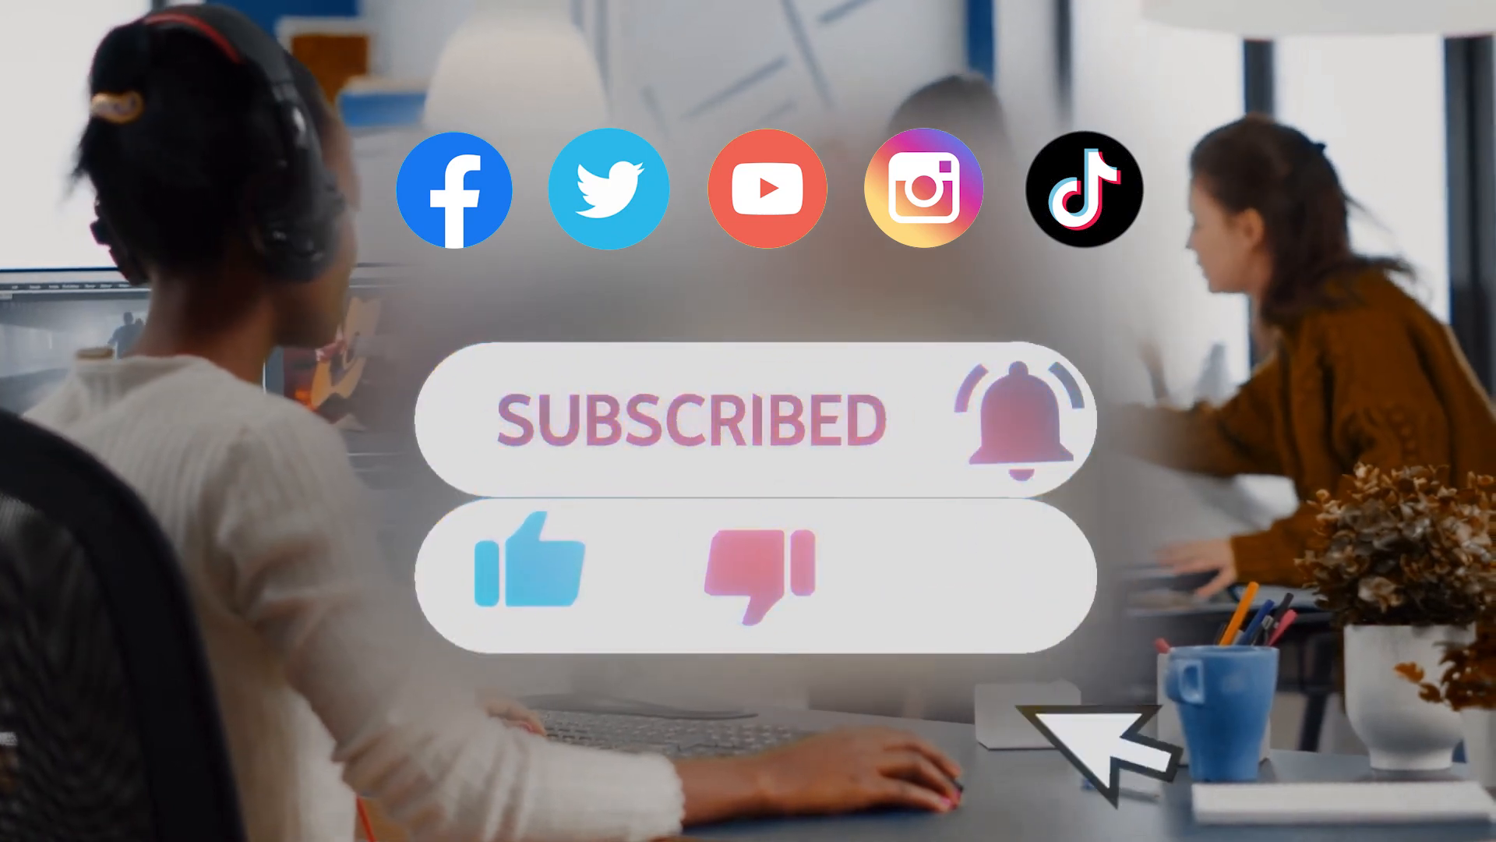